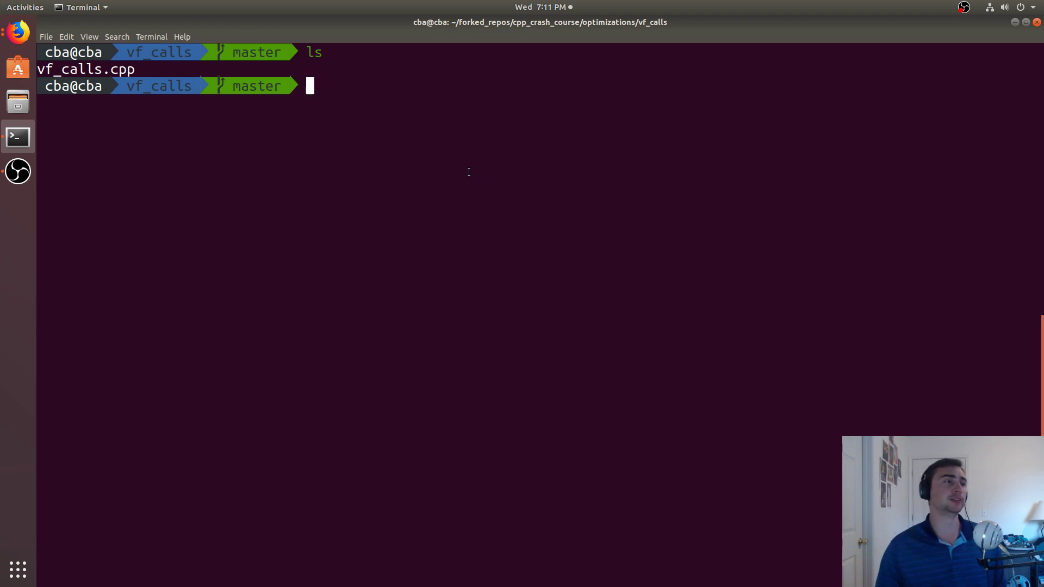
# - Type vim at the prompt to begin editing vf_calls.cpp
pyautogui.write('vim')
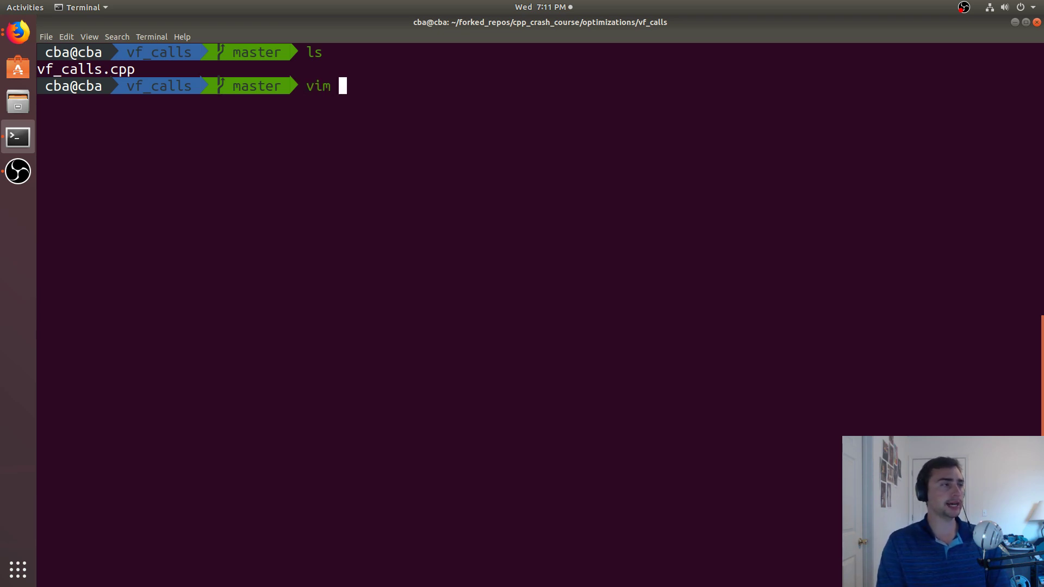
pyautogui.write('vf_calls.cpp')
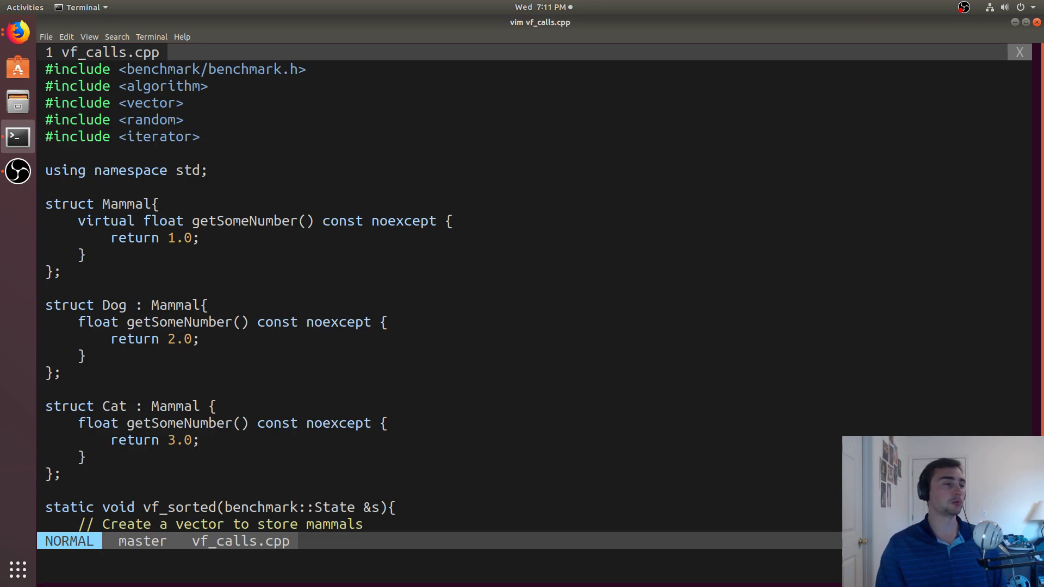
pyautogui.scroll(-3)
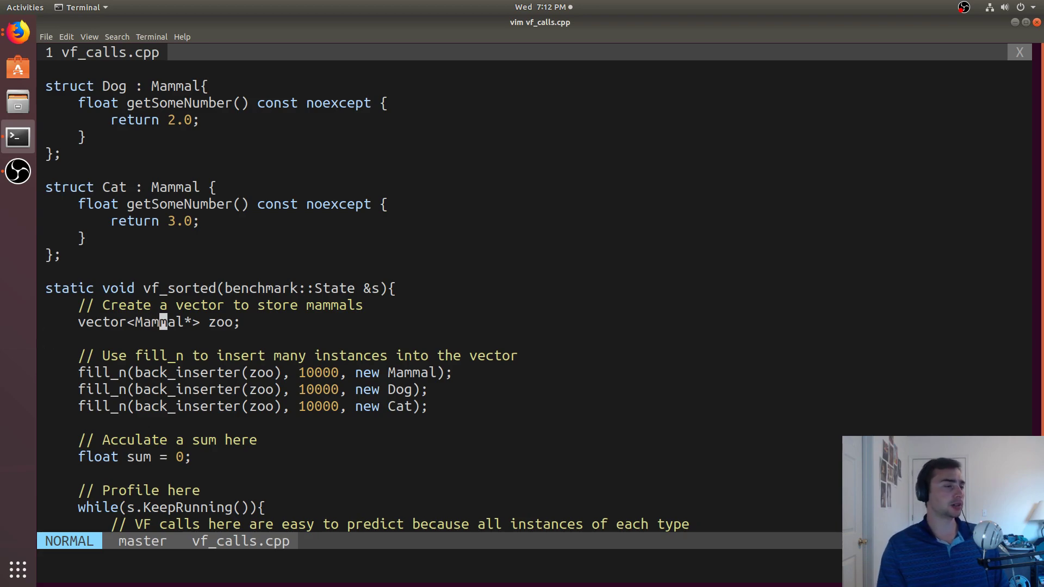
pyautogui.scroll(-3)
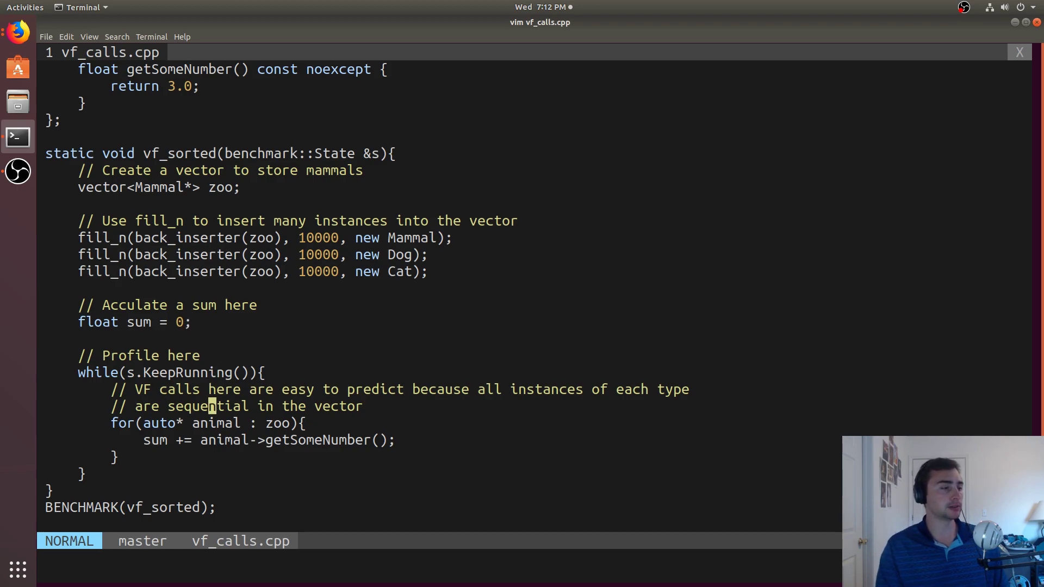
pyautogui.scroll(-3)
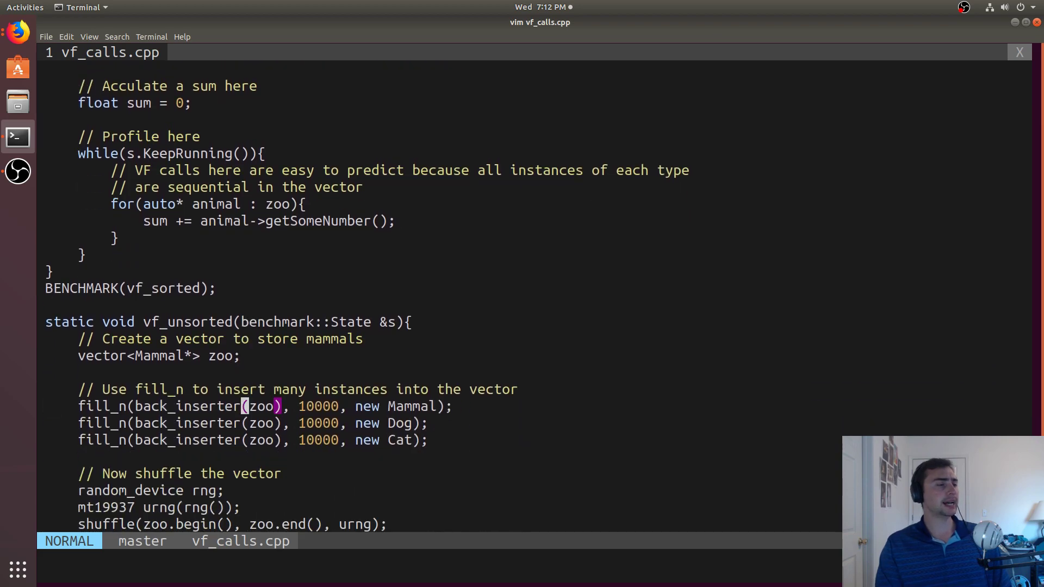
pyautogui.scroll(-3)
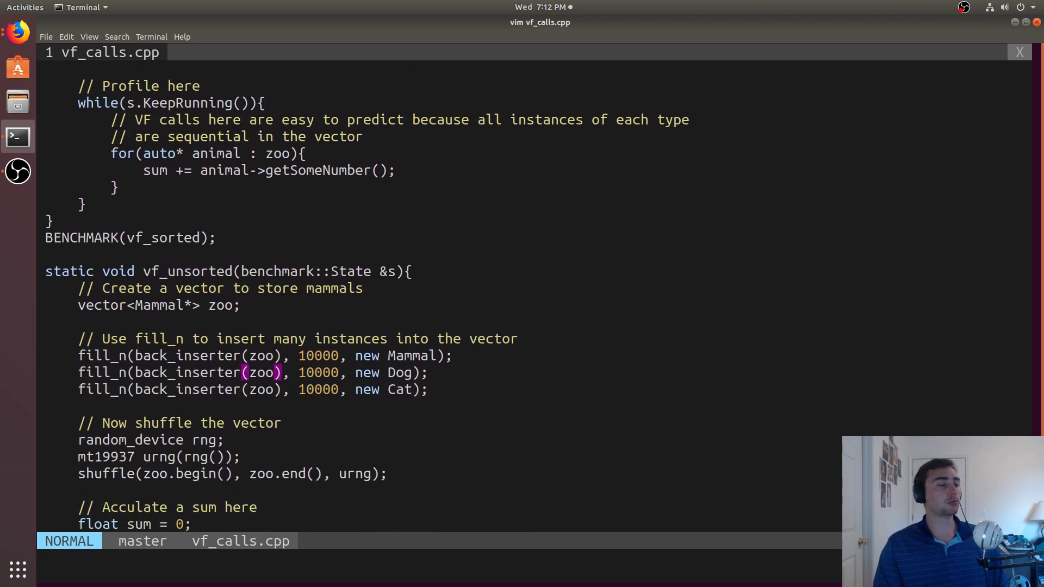
pyautogui.scroll(-3)
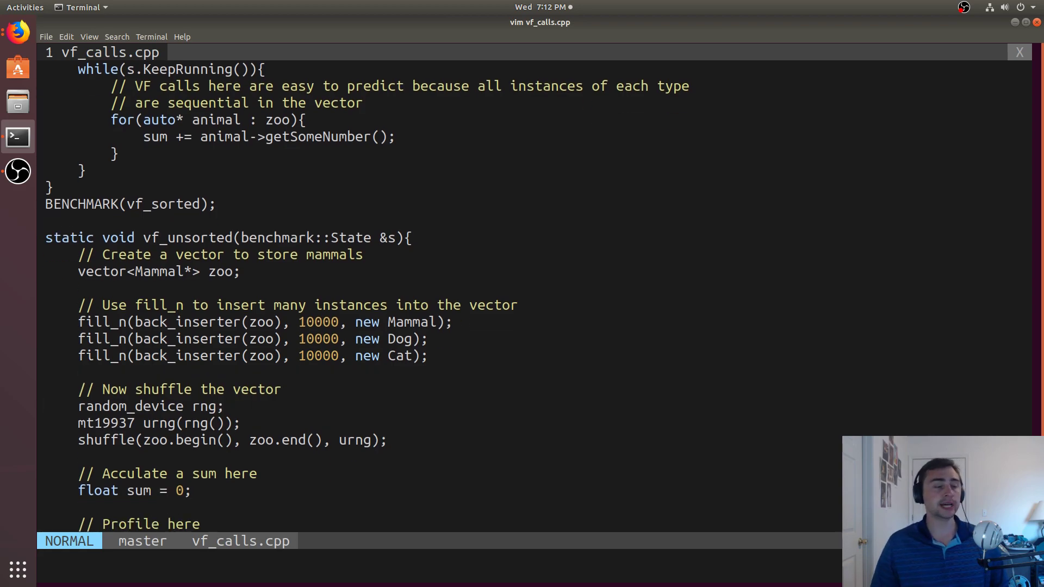
pyautogui.scroll(-3)
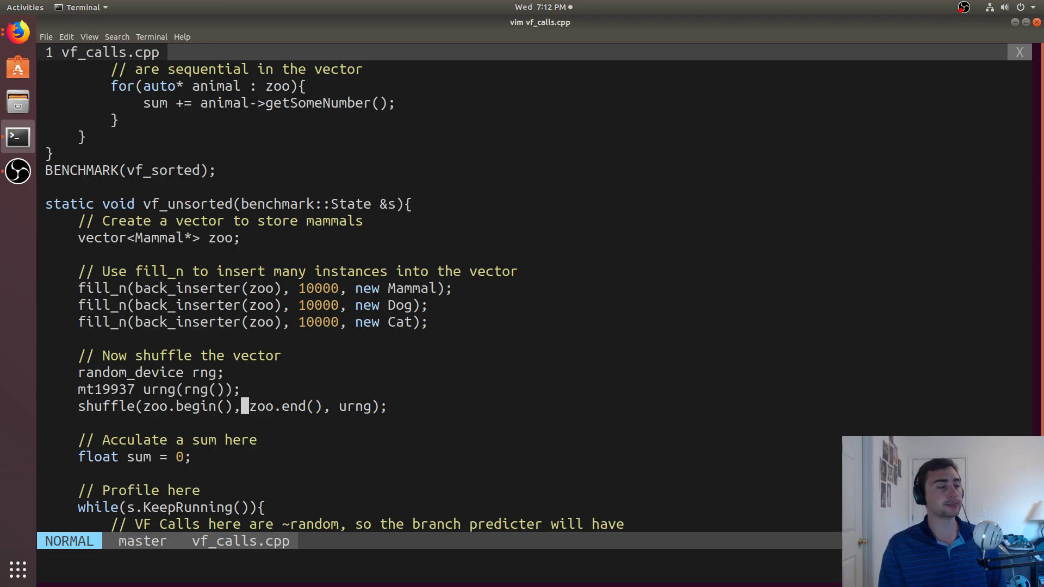
pyautogui.scroll(-3)
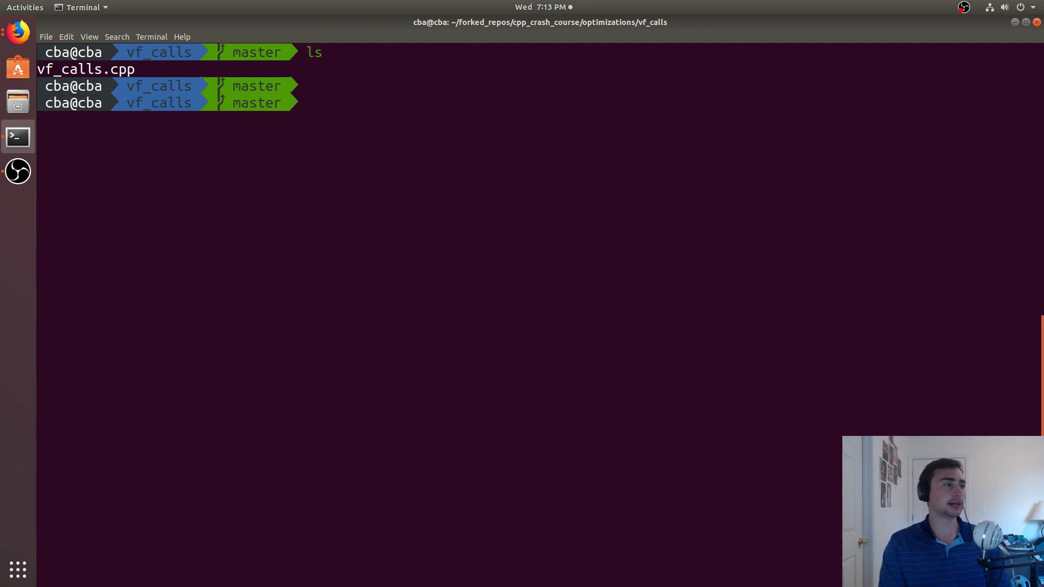
# - Compile vf_calls.cpp with g++ --std=c++17 -O3 -lbenchmark -lpthread into vf_calls, then type ./vf_calls
pyautogui.write('g++')
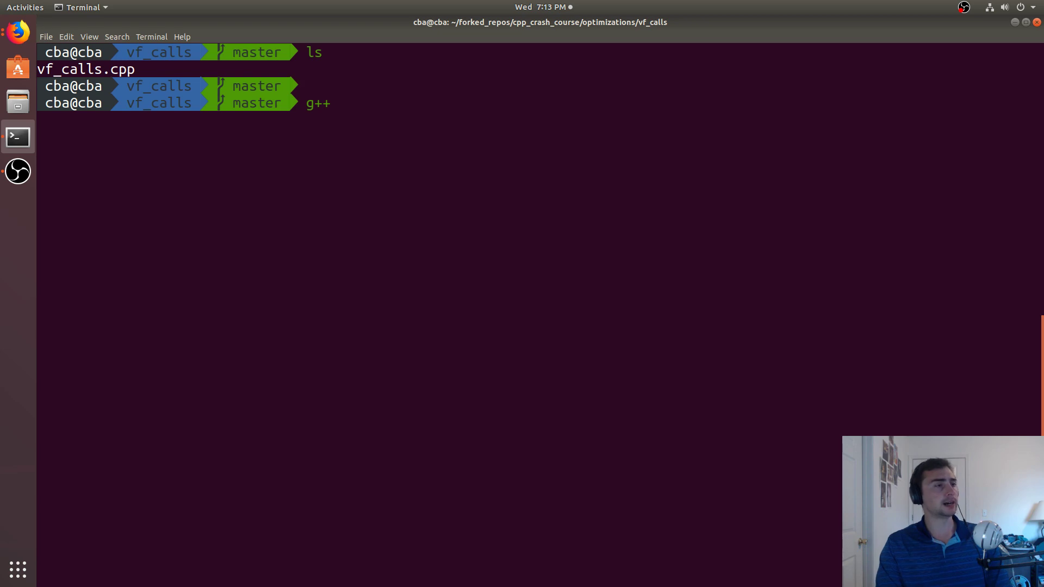
pyautogui.write('vf_calls.cpp')
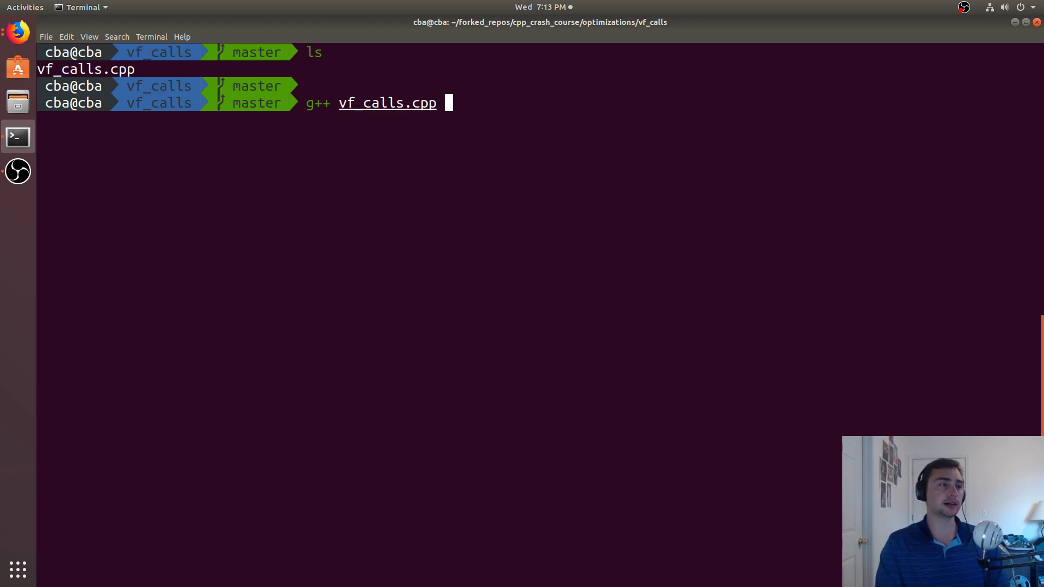
pyautogui.write('--st')
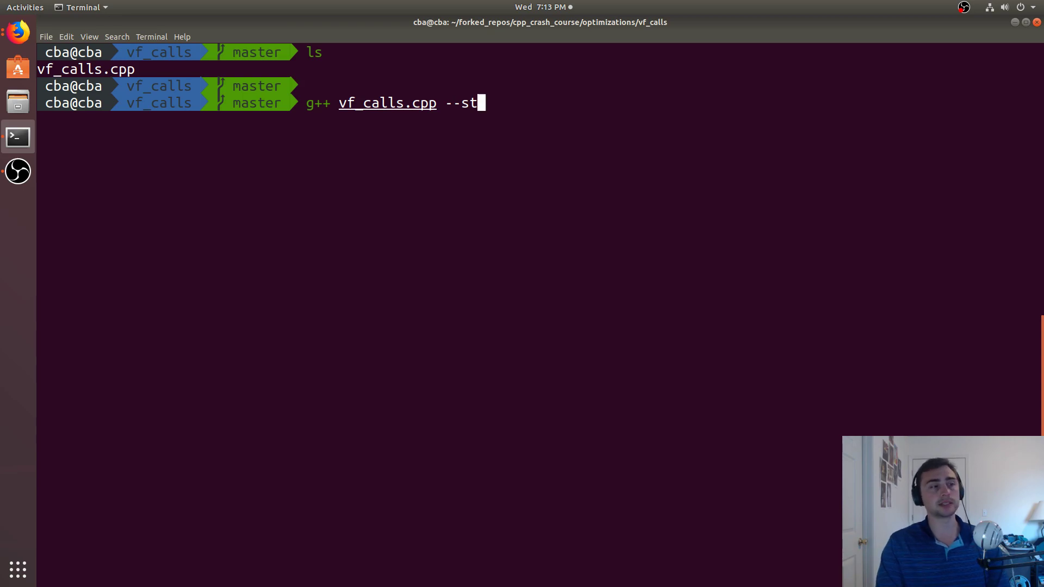
pyautogui.write('d=c++')
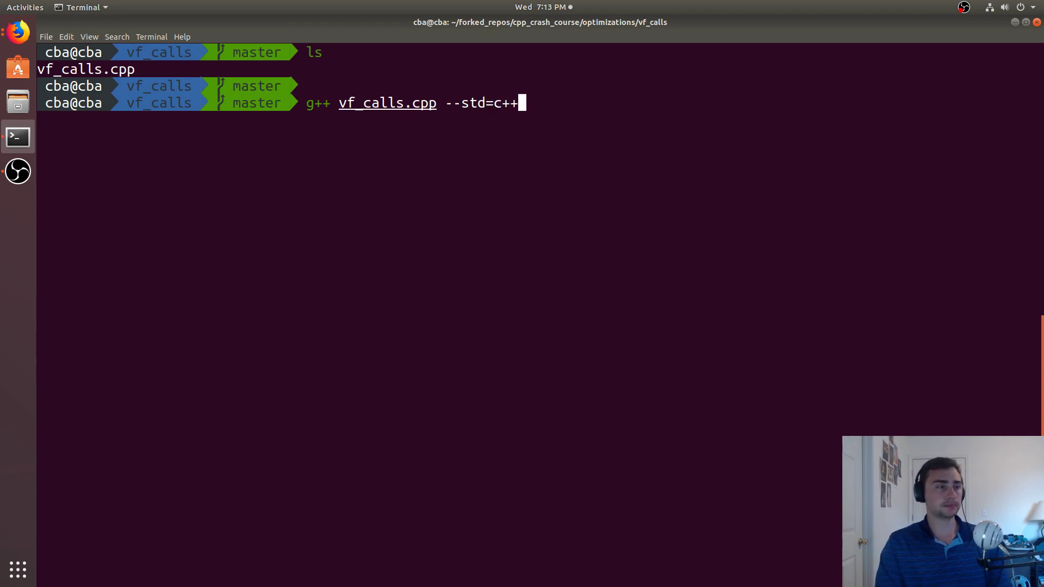
pyautogui.write('17 -')
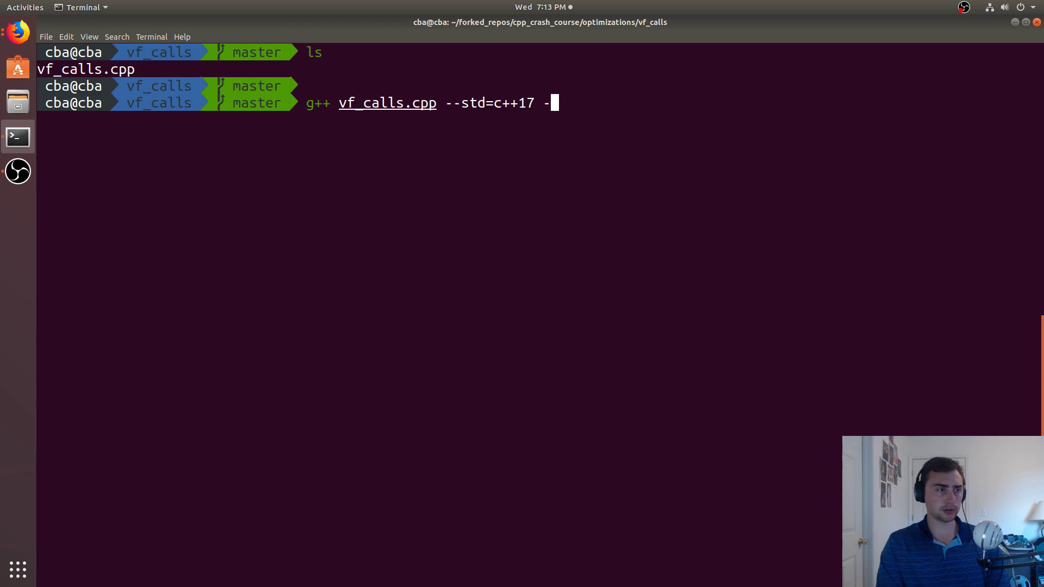
pyautogui.write('lbenchm')
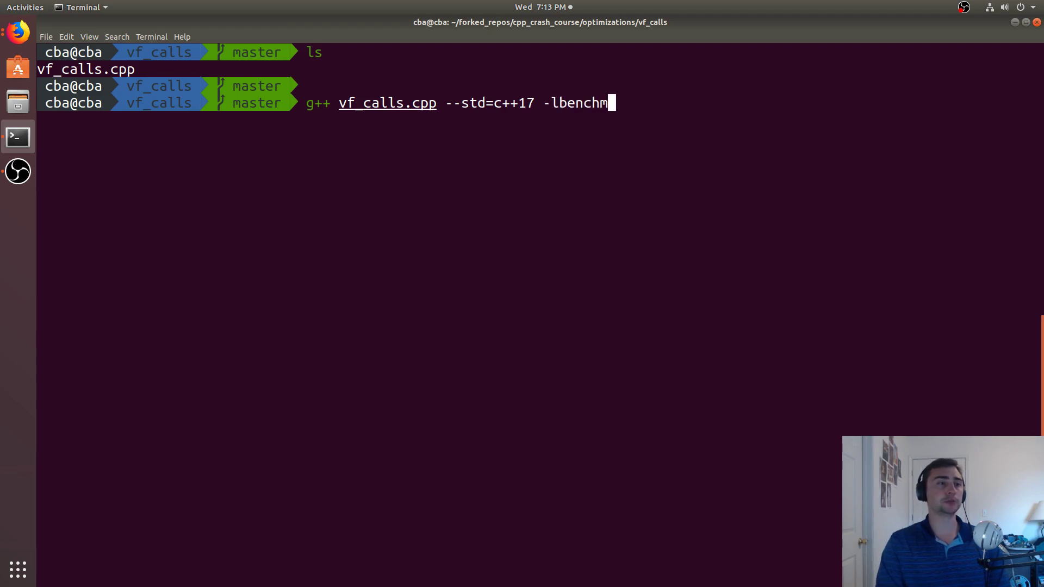
pyautogui.write('ark -lp')
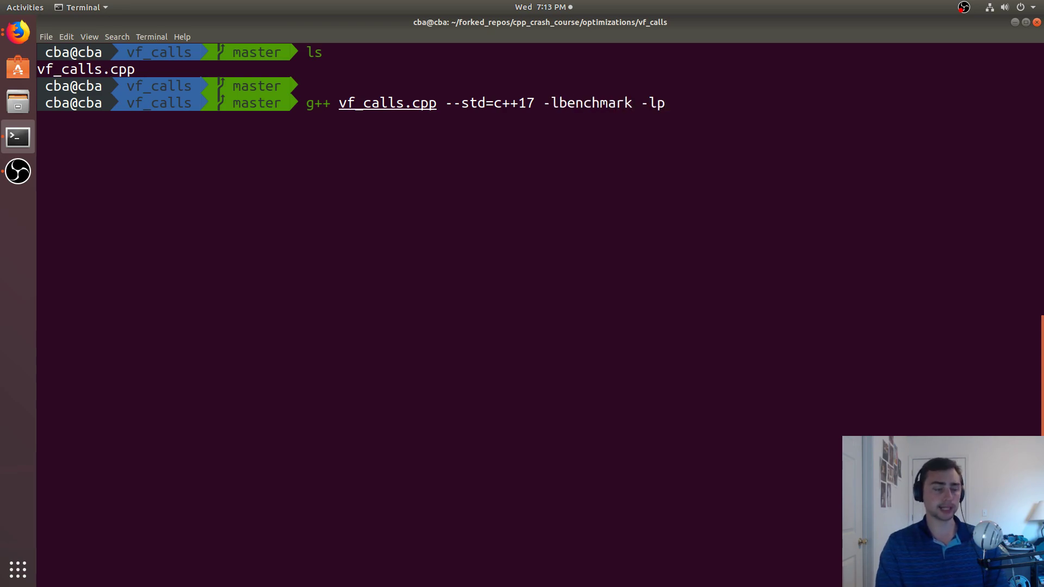
pyautogui.write('thread -')
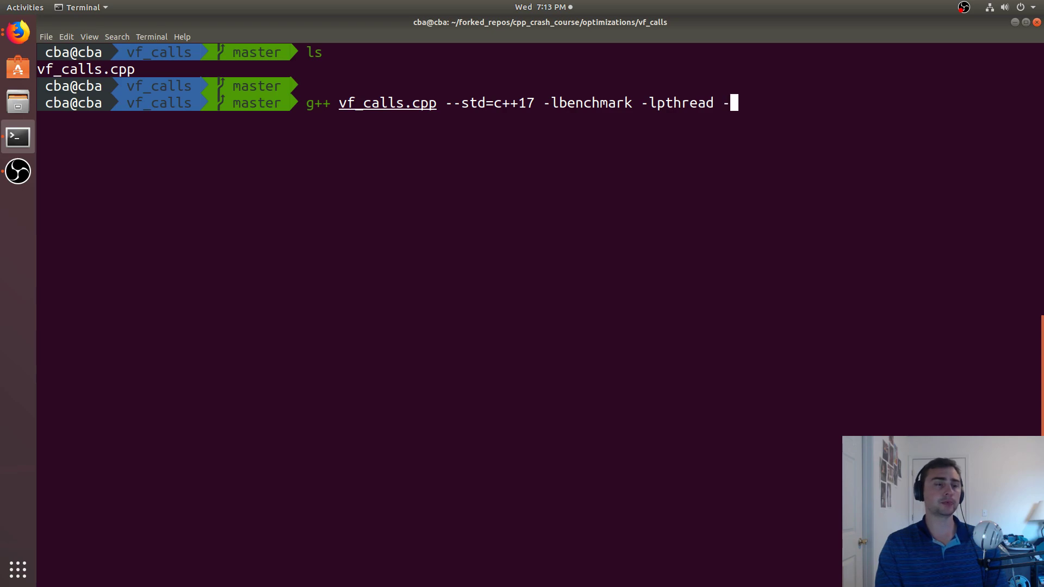
pyautogui.write('O3 -o')
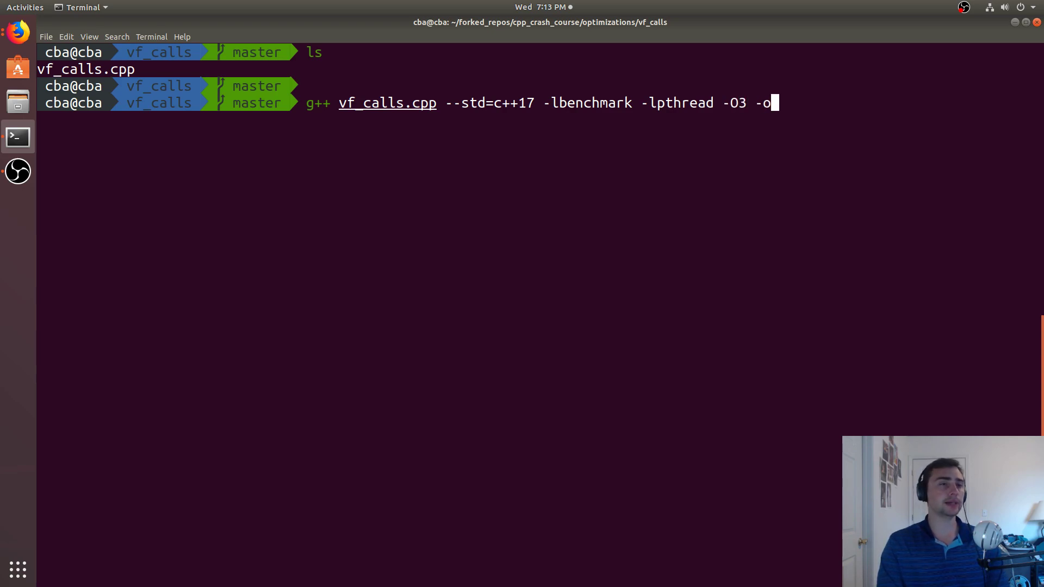
pyautogui.write('vf')
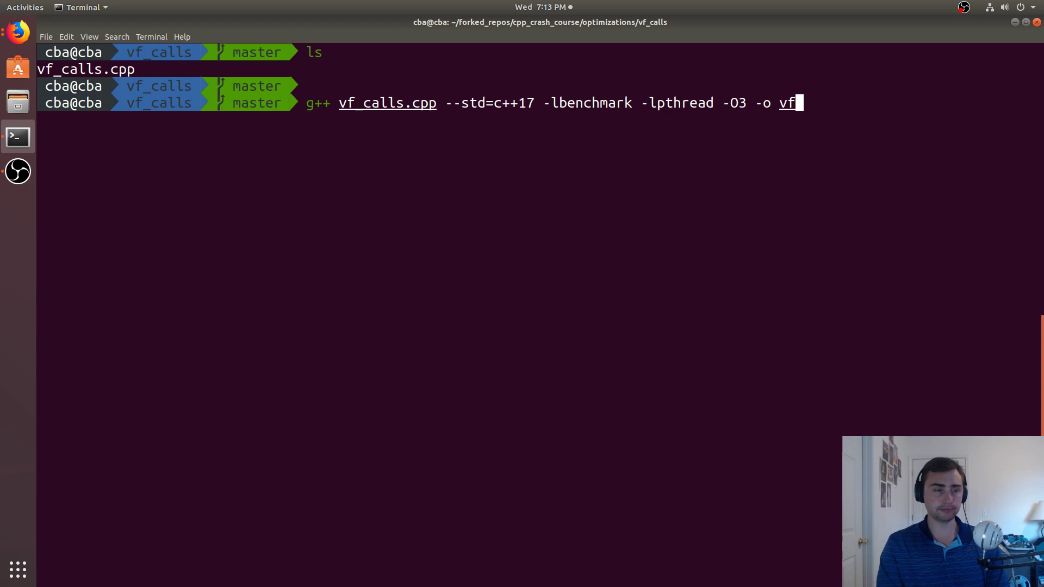
pyautogui.write('_calls')
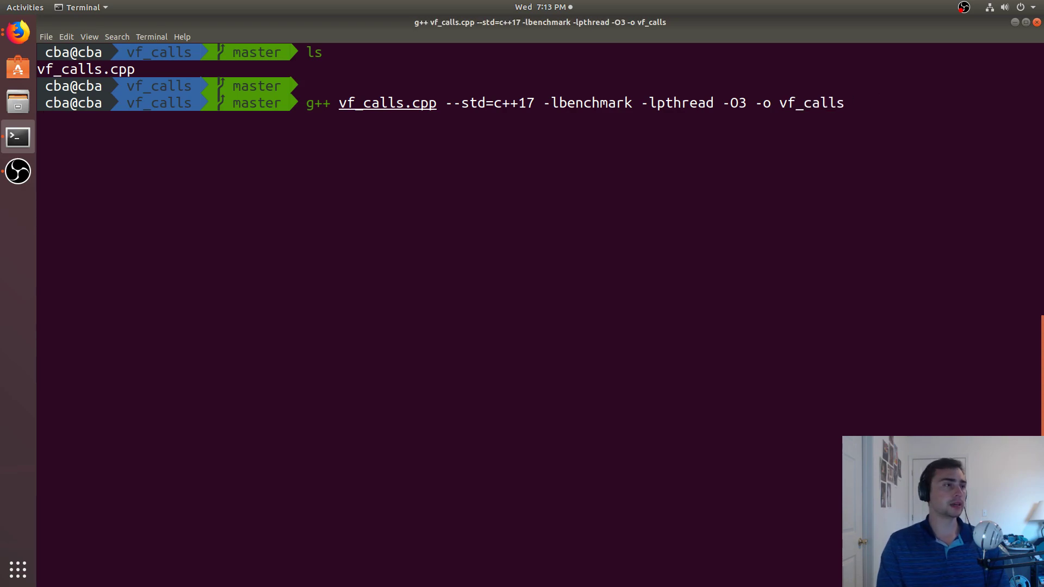
pyautogui.write('./vf_calls')
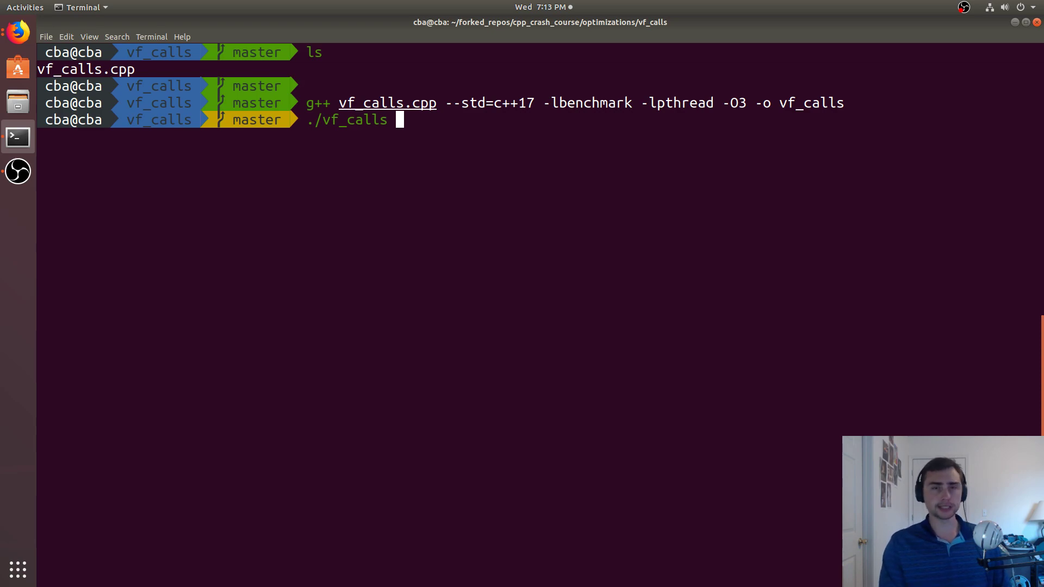
# - Run the compiled ./vf_calls benchmark binary
pyautogui.press('Return')
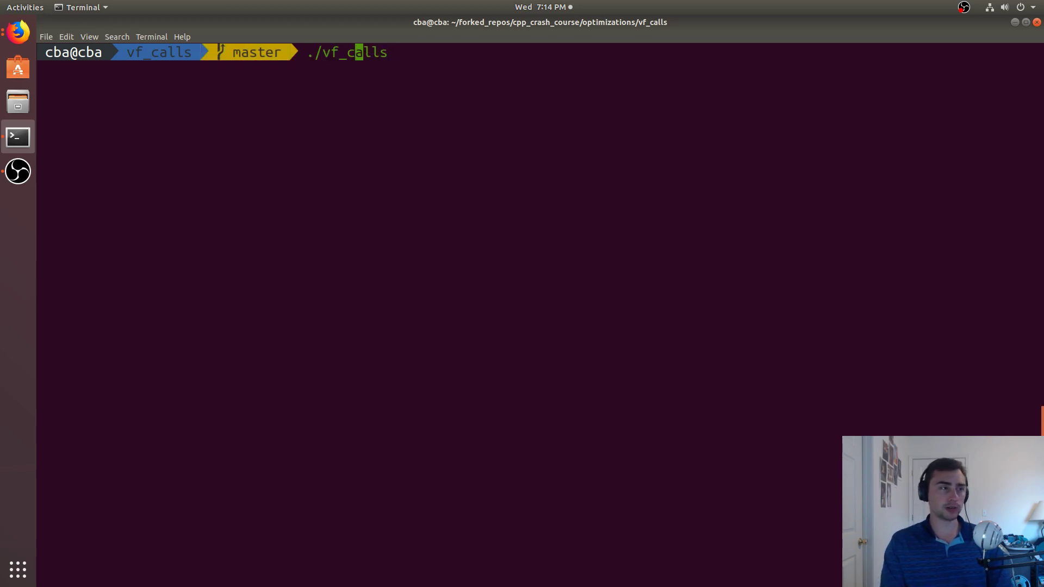
# - Enter perf stat ./vf_calls with --benchmark_filter=vf_sorted and --benchmark_min_time=3
pyautogui.write('perf stat')
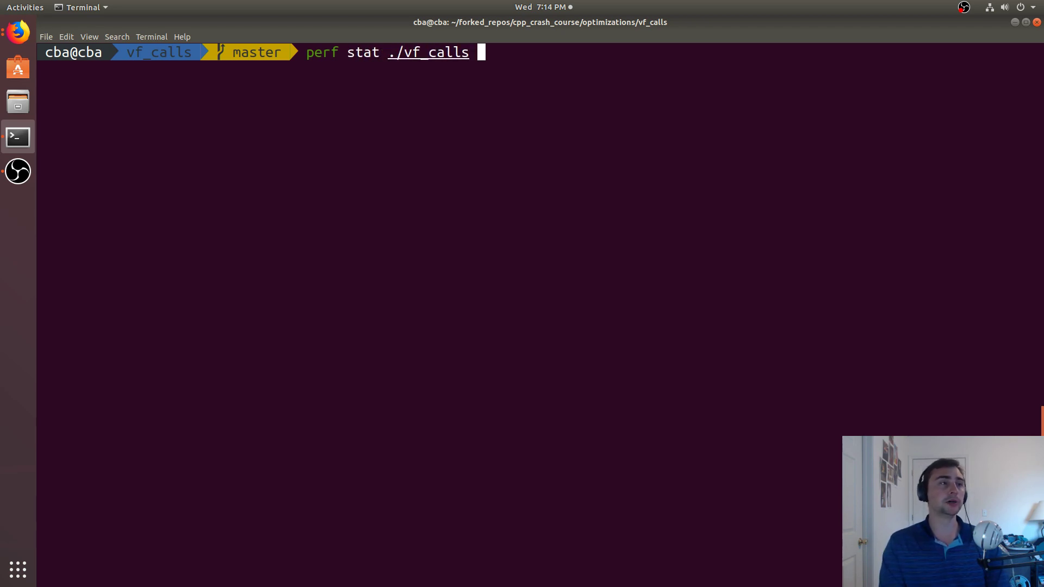
pyautogui.write('--benchma')
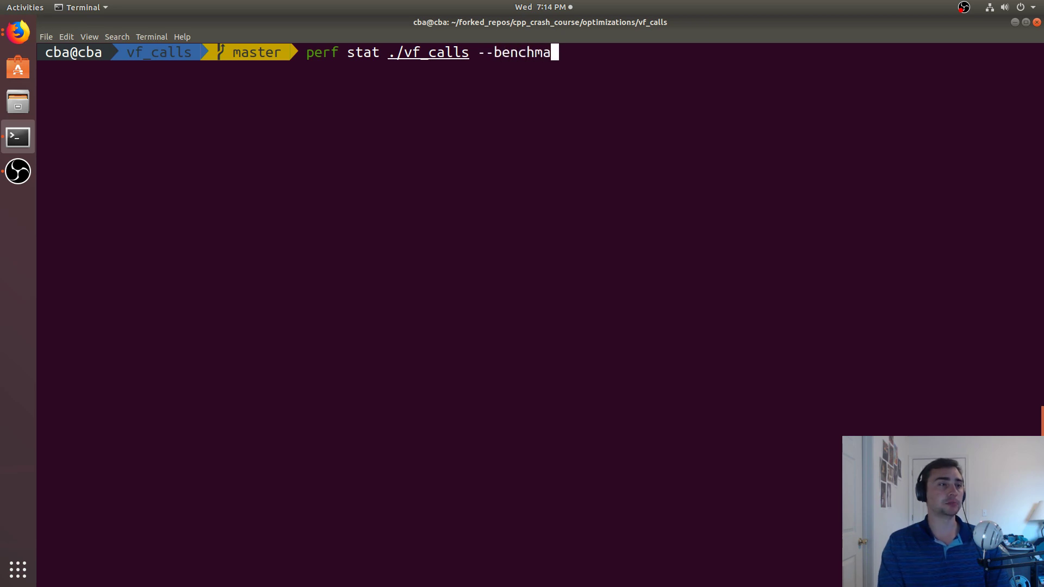
pyautogui.write('rk_filter')
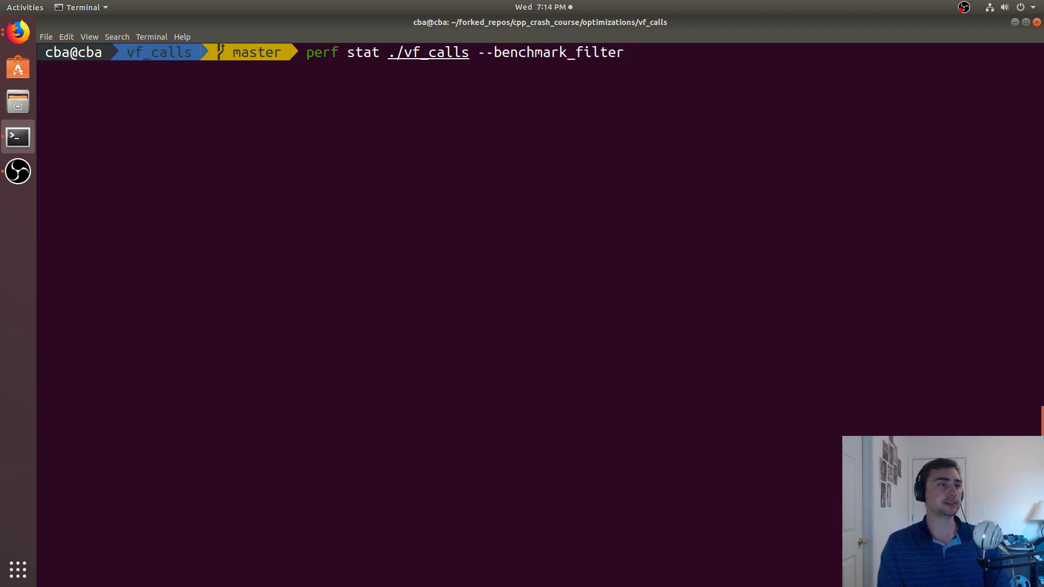
pyautogui.write('=vf_sor')
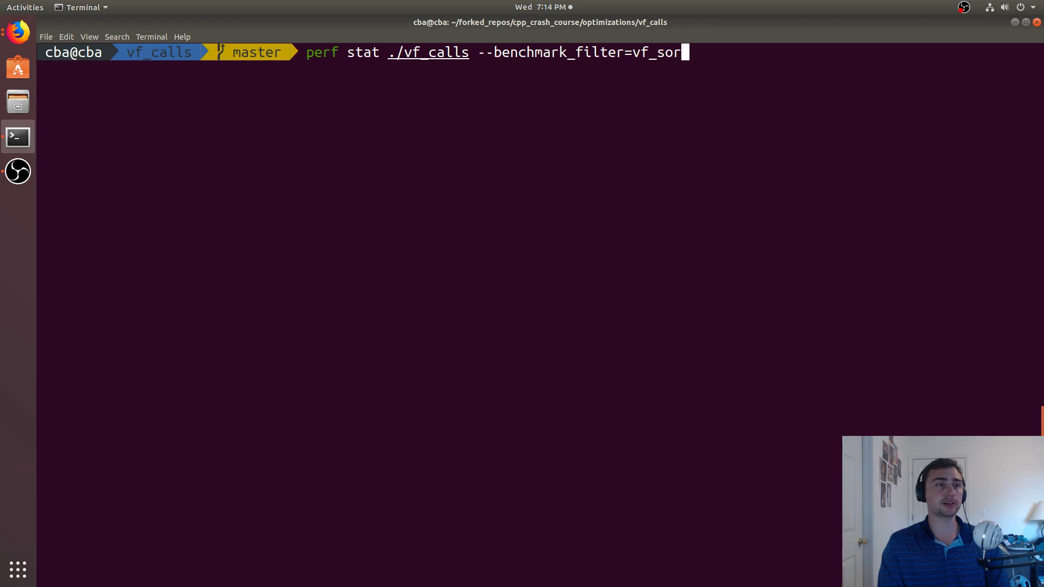
pyautogui.write('ted ==')
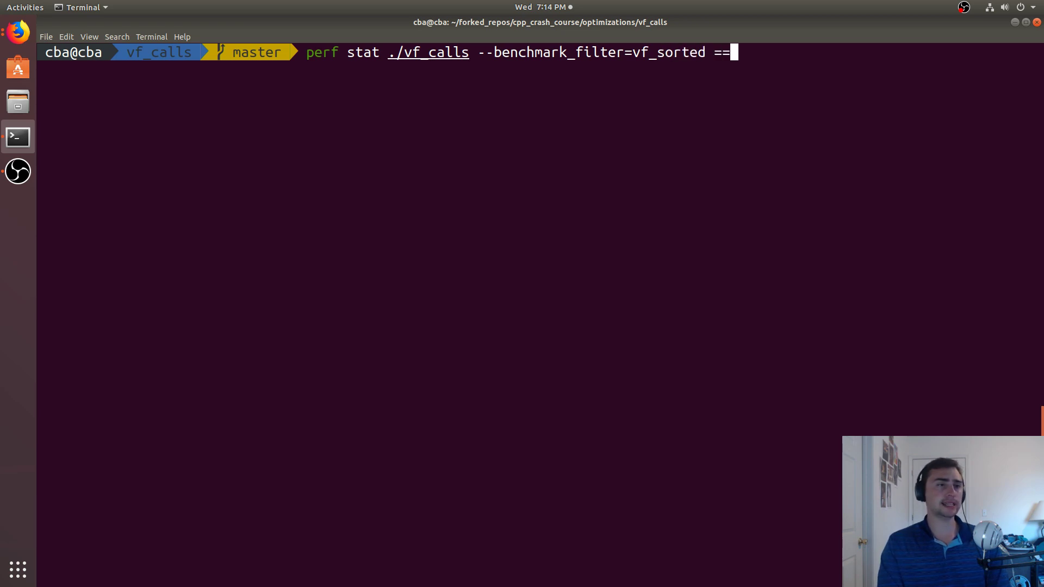
pyautogui.write('--benchm')
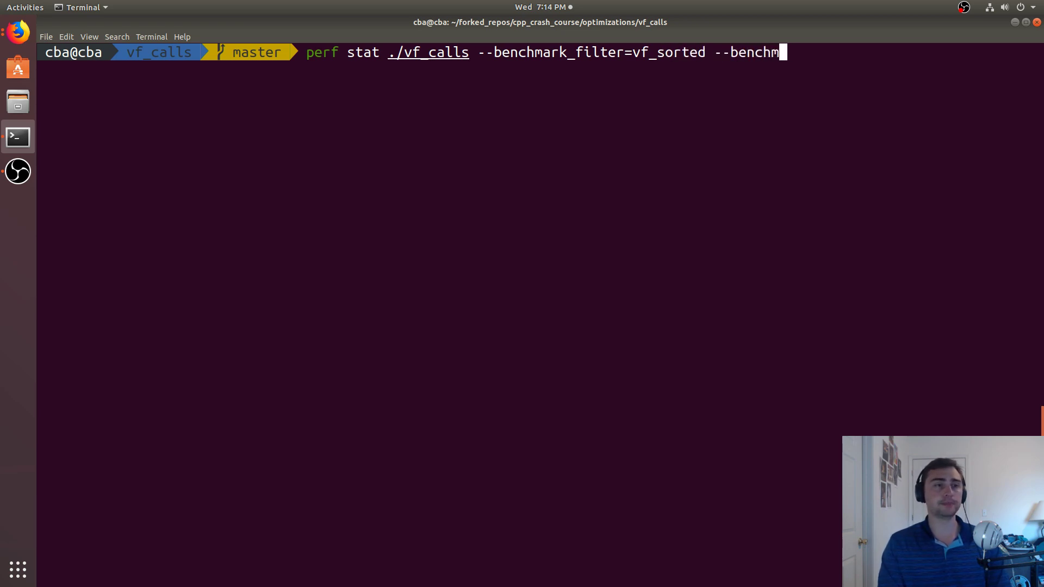
pyautogui.write('ark_min_time=')
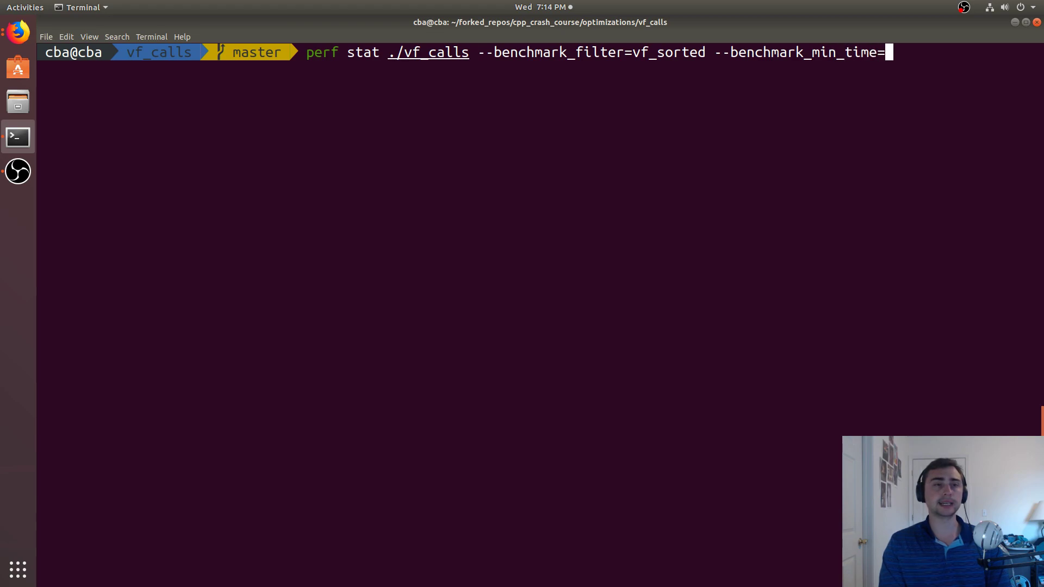
pyautogui.write('3')
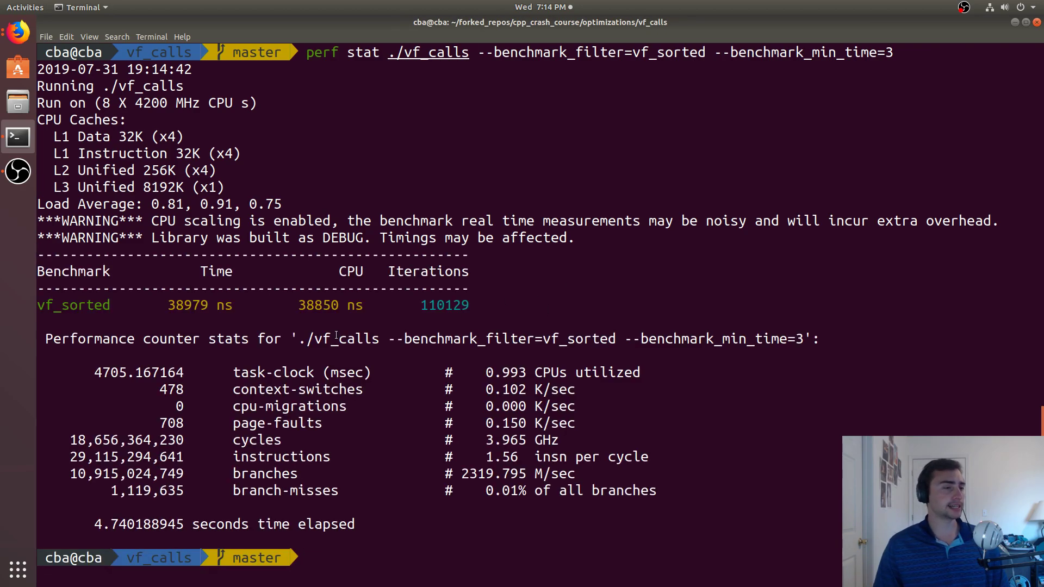
pyautogui.moveTo(202, 409)
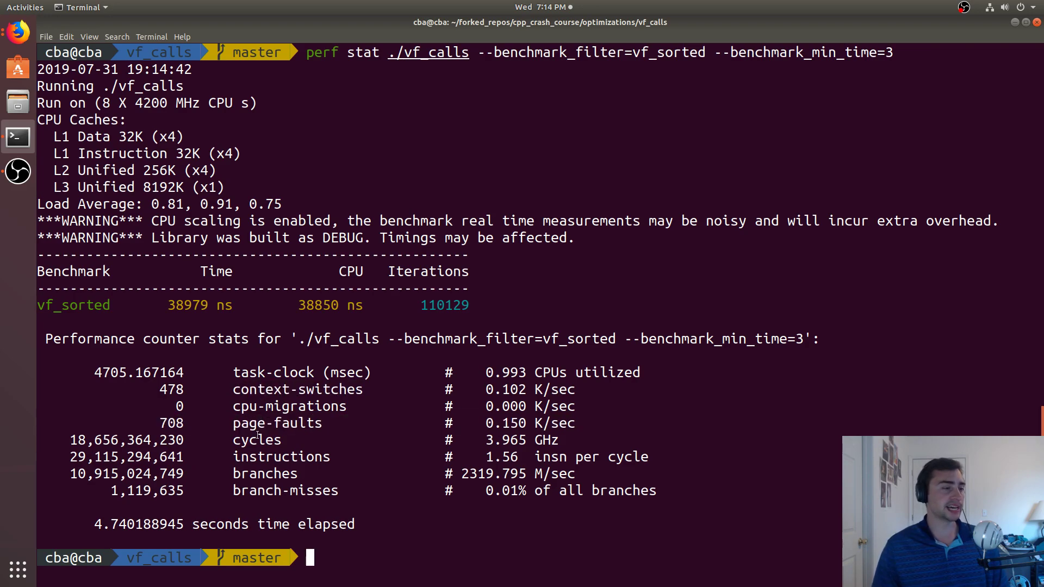
# - Highlight the vf_sorted counters: 1.56 instructions per cycle and 0.01% branch misses
pyautogui.doubleClick(280, 457)
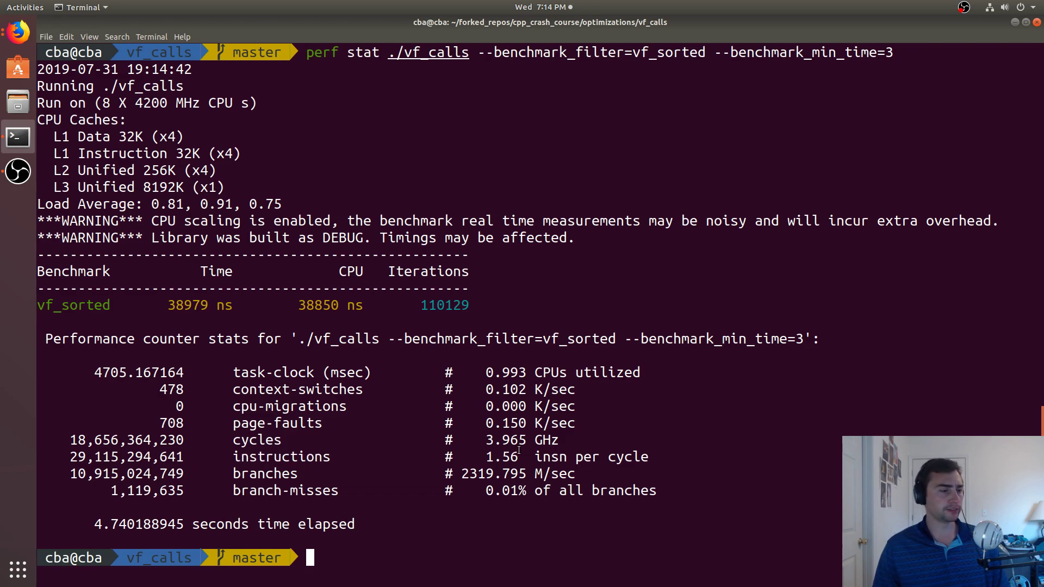
pyautogui.doubleClick(264, 474)
pyautogui.write('perf stat ./vf_calls --benchmark_filter=vf_unsorted --benchmark_min_time=3')
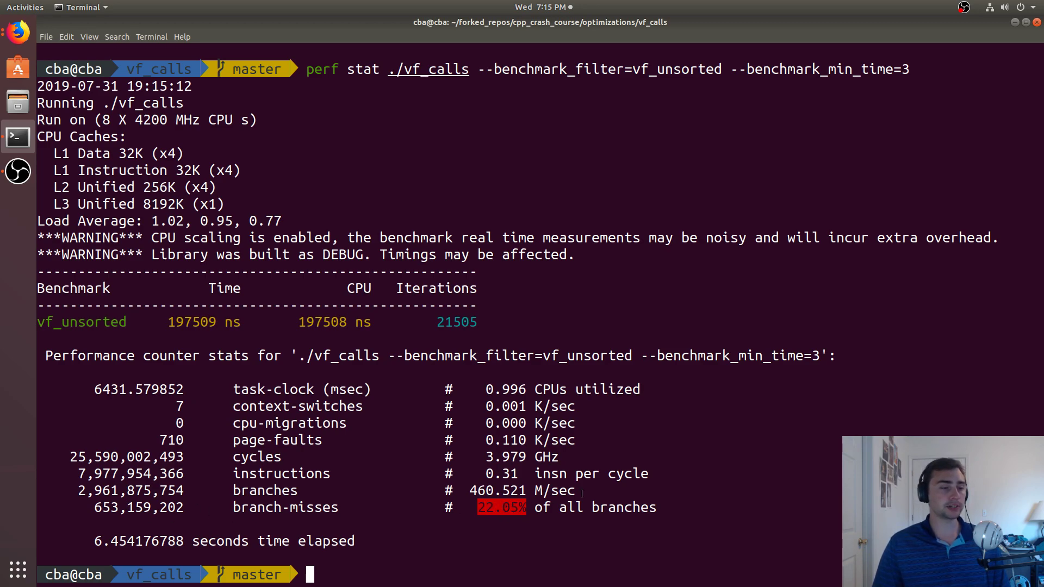
pyautogui.moveTo(596, 439)
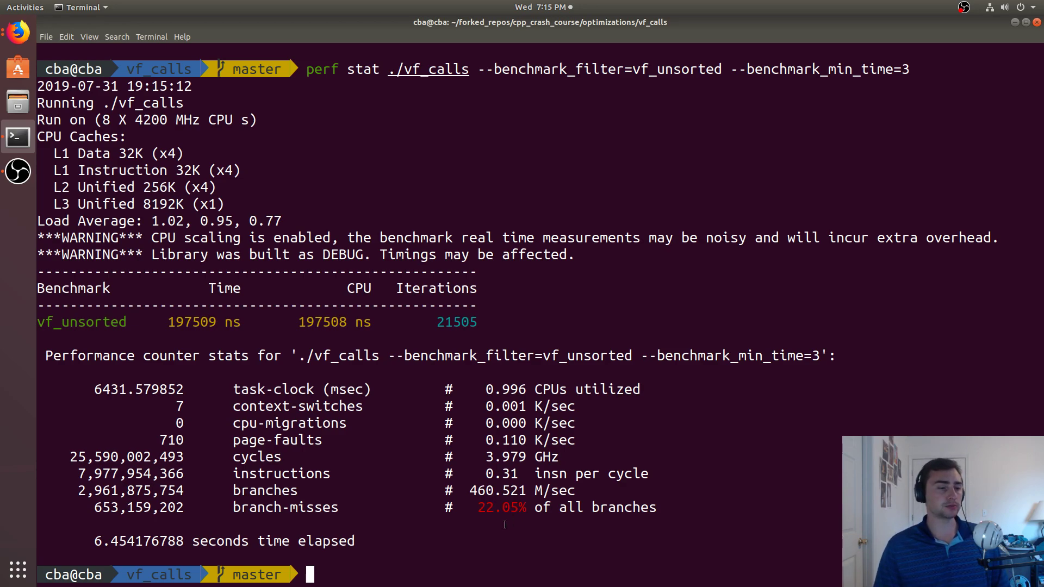
# - Point out a perf stat counter value while comparing the vf_unsorted and vf_sorted runs
pyautogui.doubleClick(502, 507)
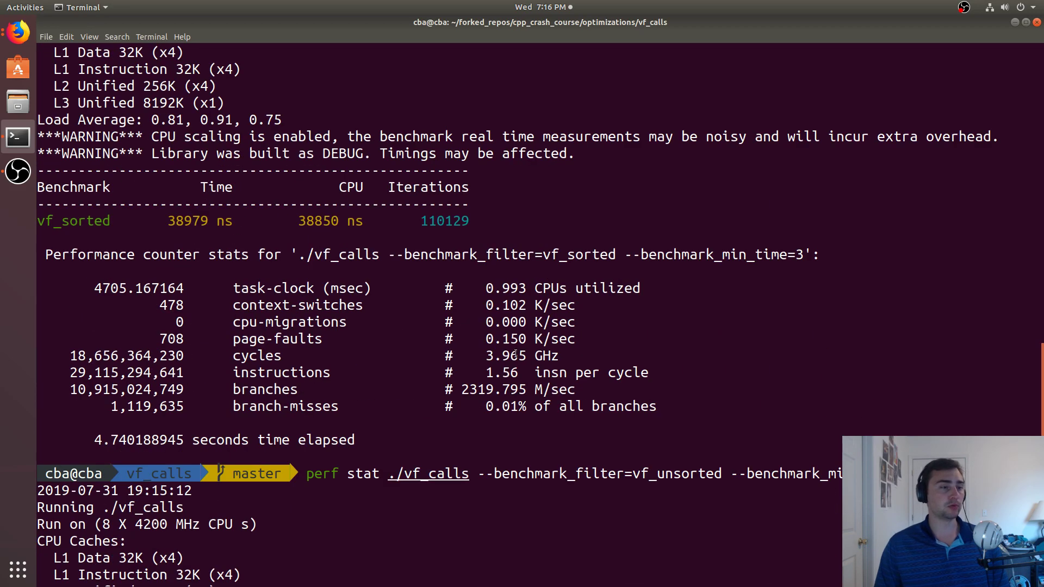
# - Profile vf_sorted with perf record, writing perf.data with 18,606 samples
pyautogui.press('Return')
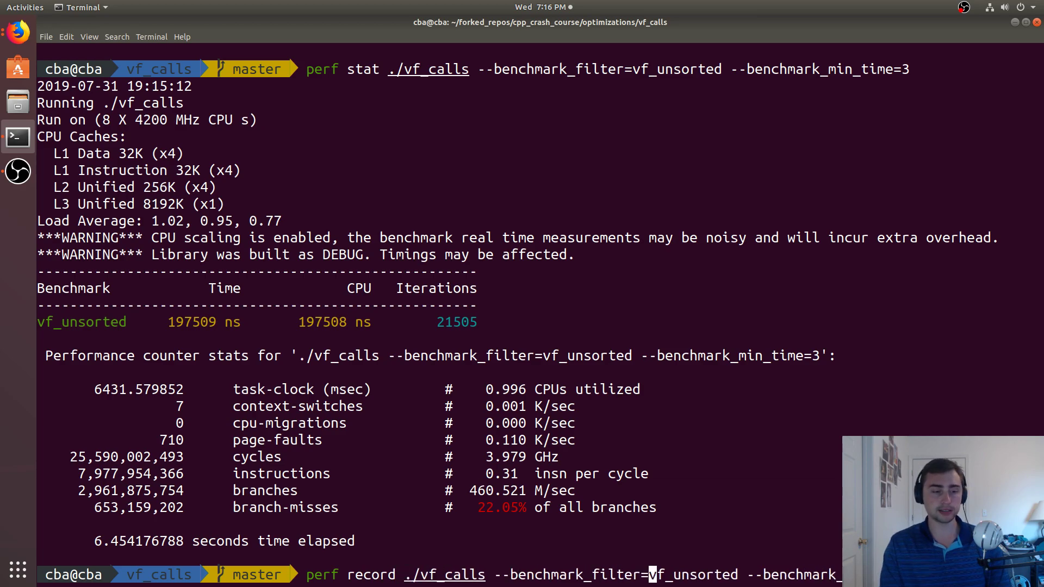
pyautogui.press('Return')
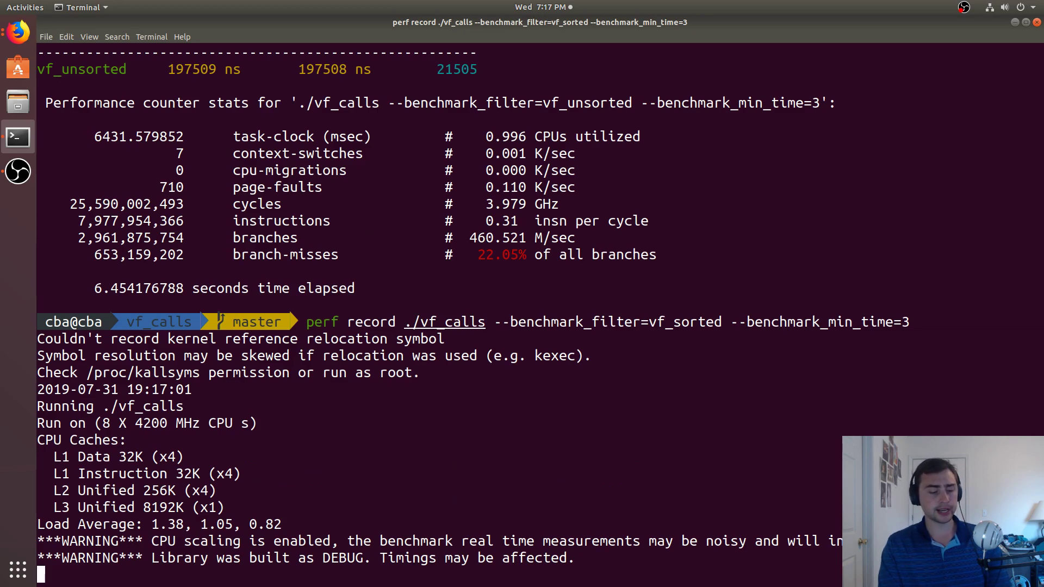
pyautogui.write('perf repor')
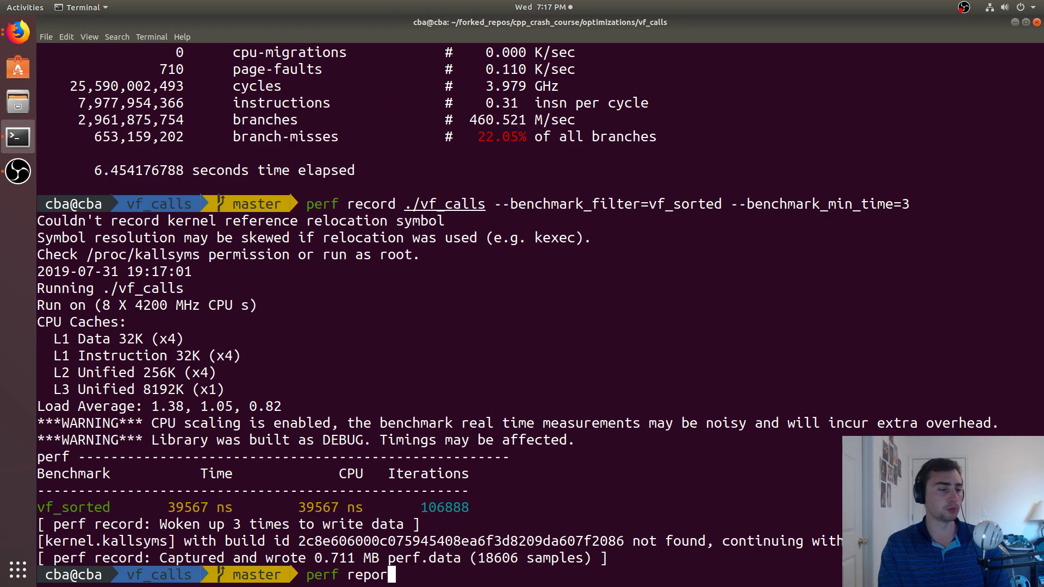
# - Open perf report and step between the vf_sorted (79.97%) and Dog::getSomeNumber entries
pyautogui.press('Return')
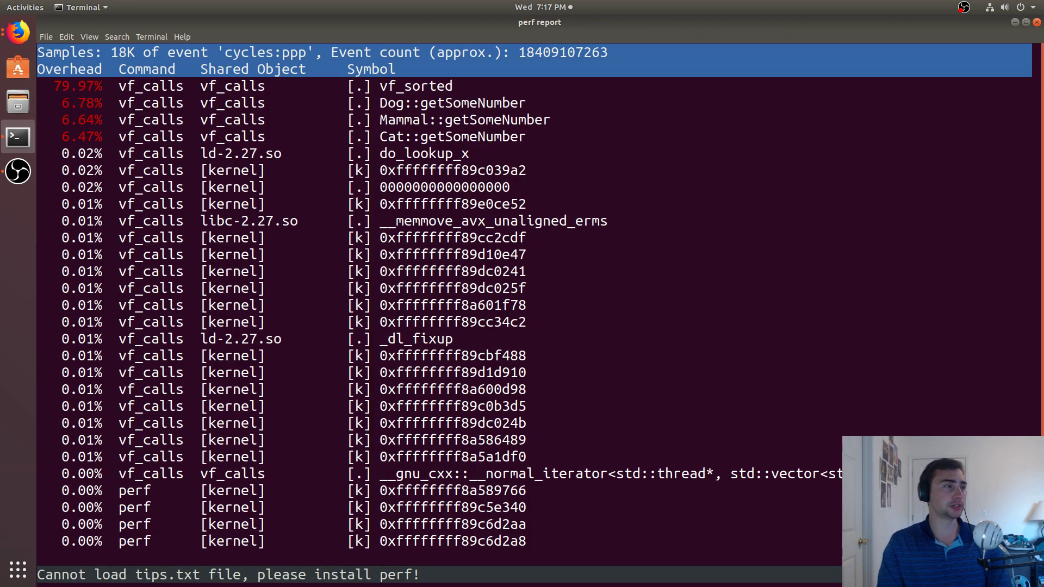
pyautogui.press('Down')
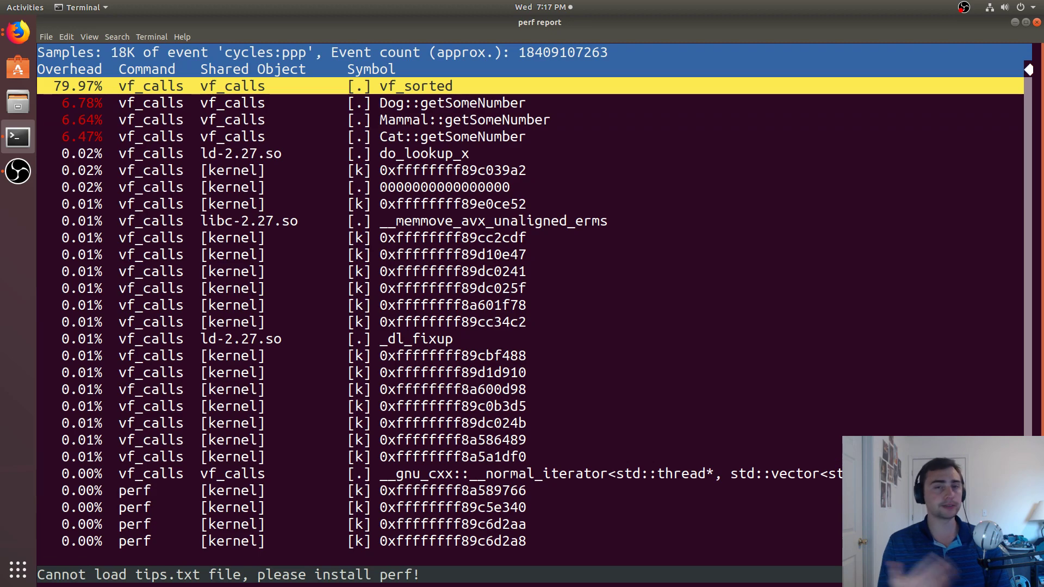
pyautogui.press('Down')
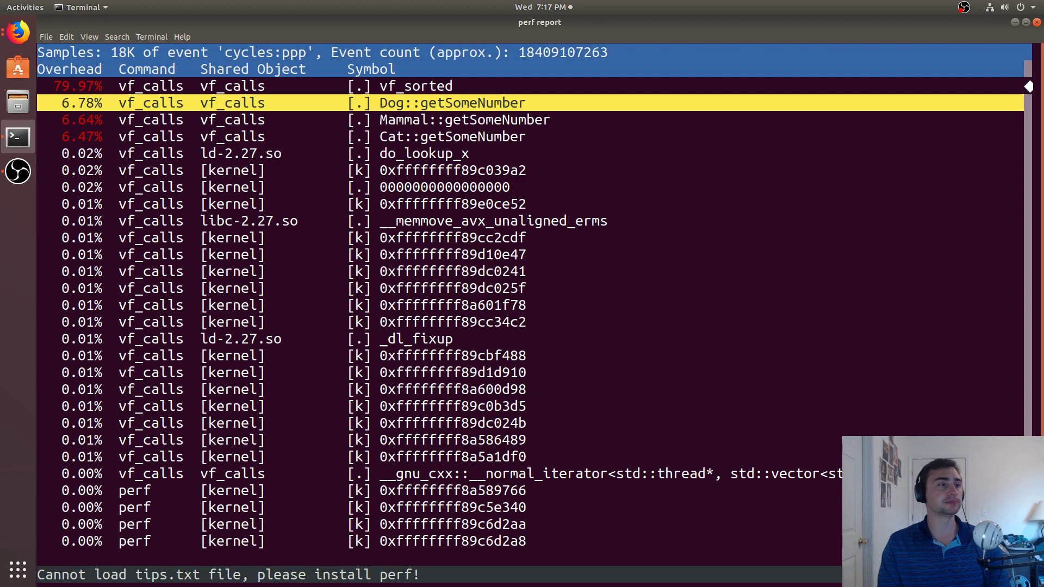
pyautogui.press('Down')
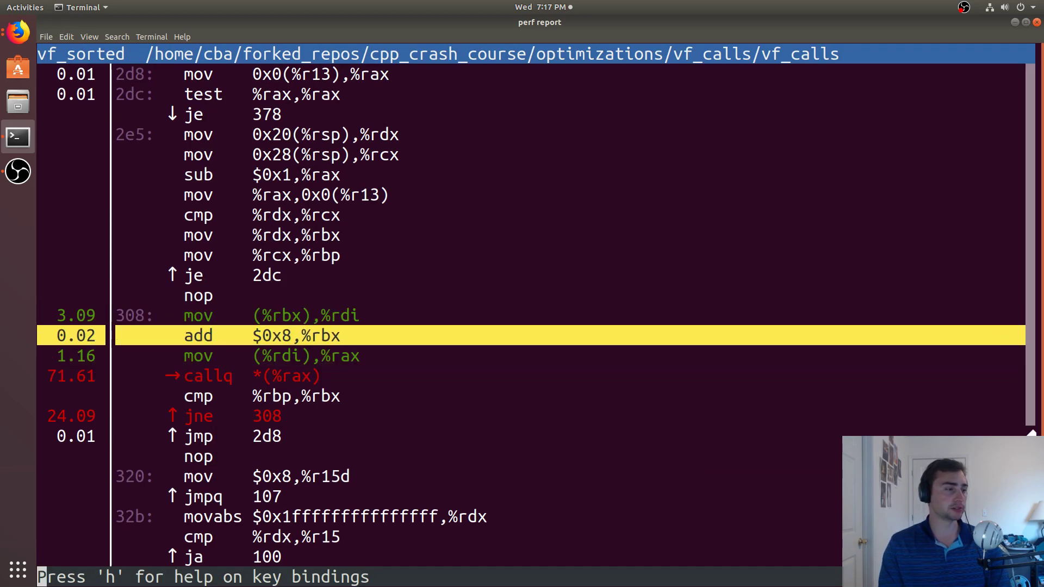
# - Follow the callq into Dog::getSomeNumber's annotation (98.65% on return), then quit perf report
pyautogui.press('Up')
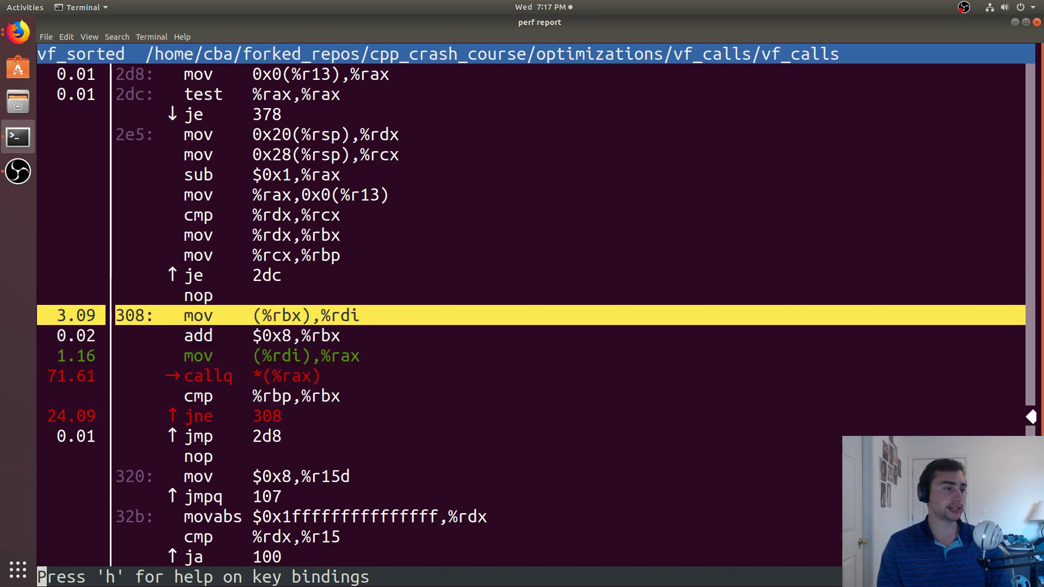
pyautogui.press('Down')
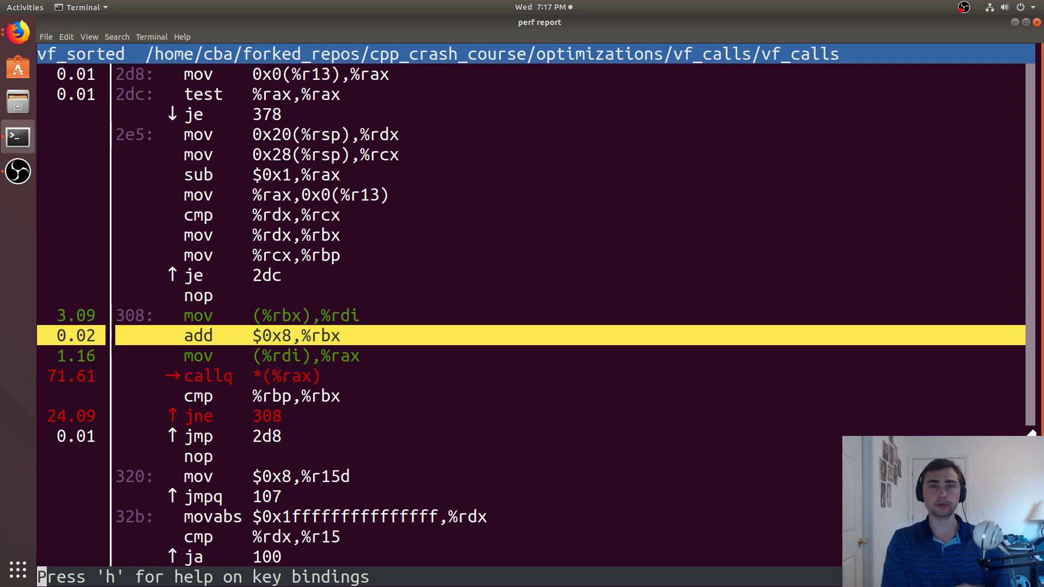
pyautogui.press('Down')
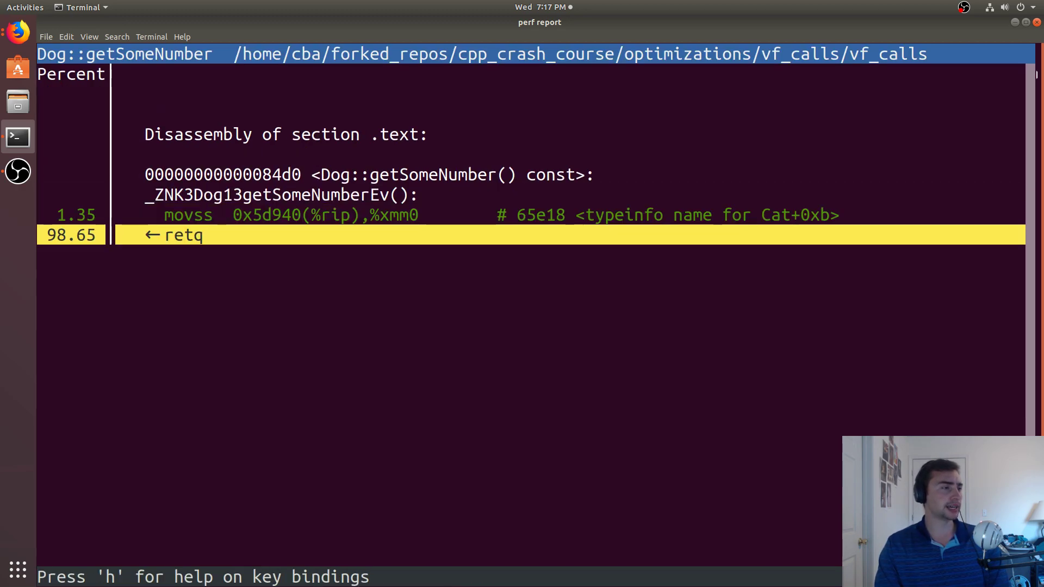
pyautogui.press('Up')
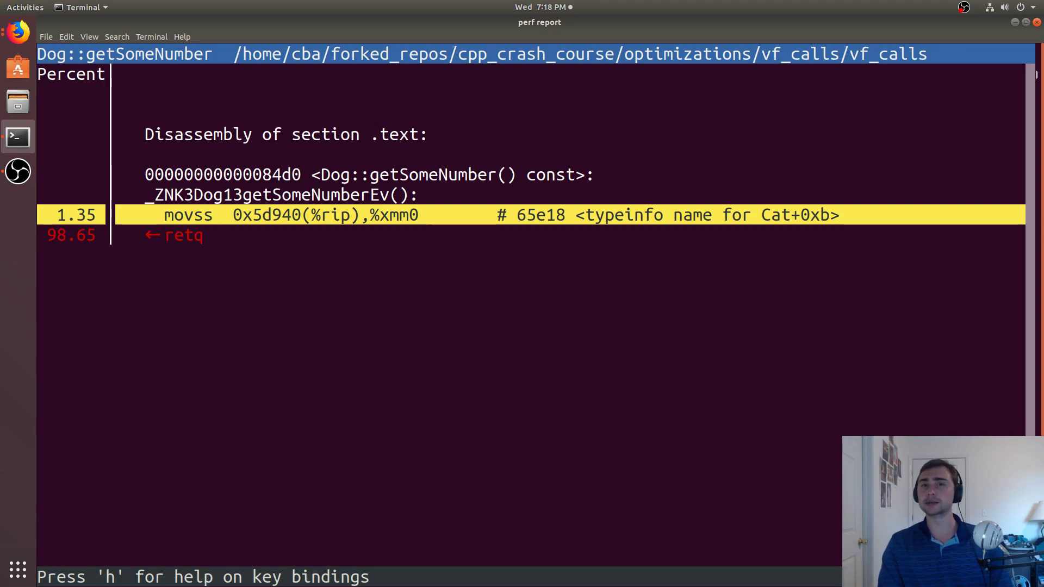
pyautogui.press('Down')
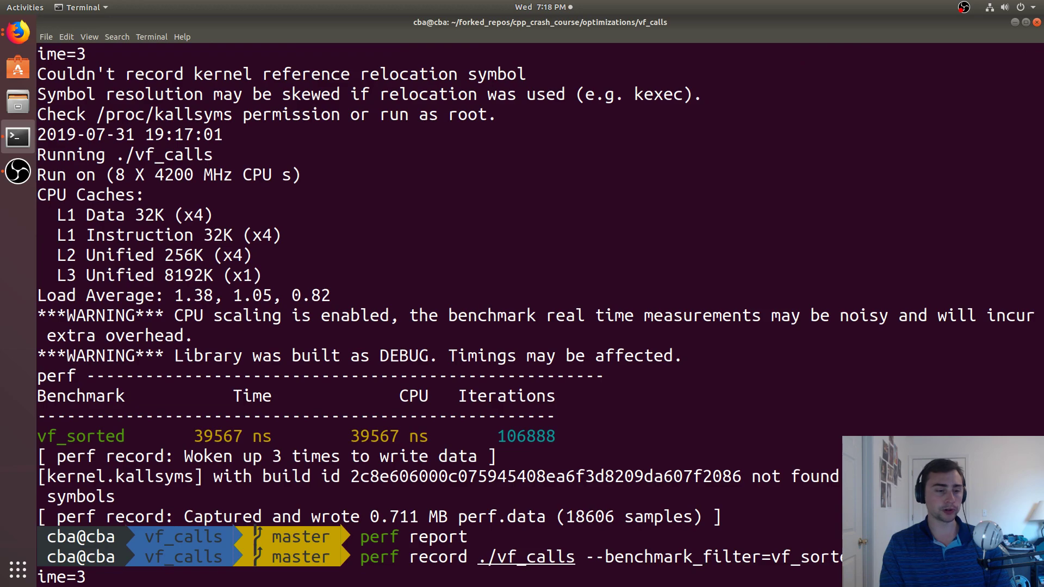
# - Record the vf_unsorted benchmark with perf record, capturing 25,233 samples
pyautogui.press('Return')
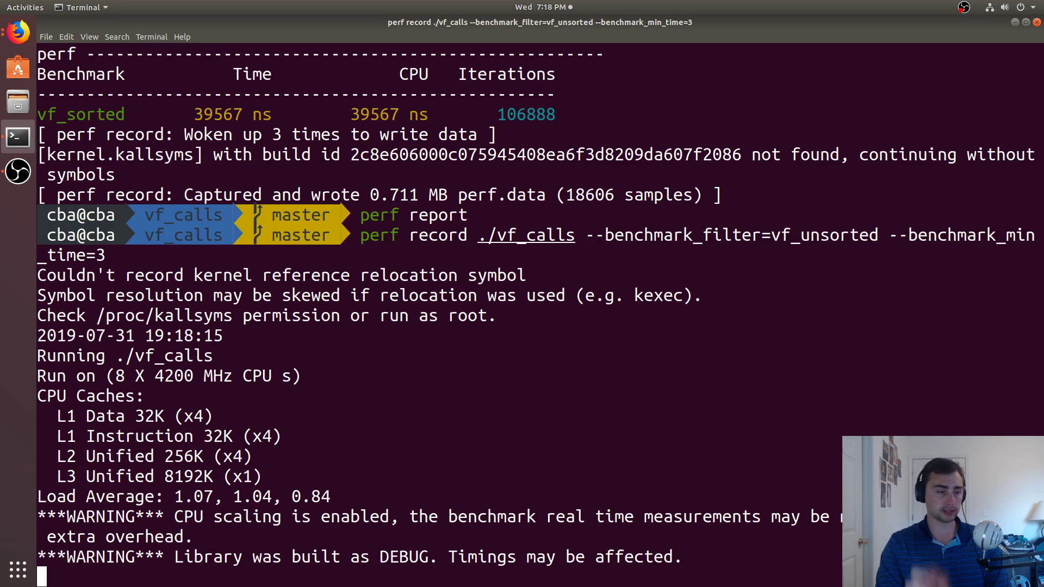
pyautogui.write('perf re')
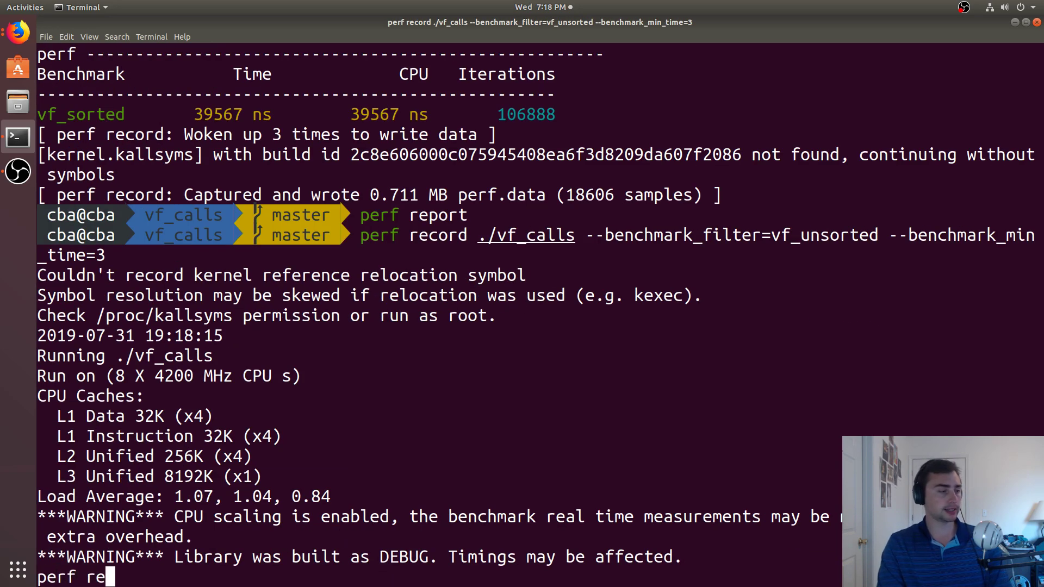
pyautogui.write('port')
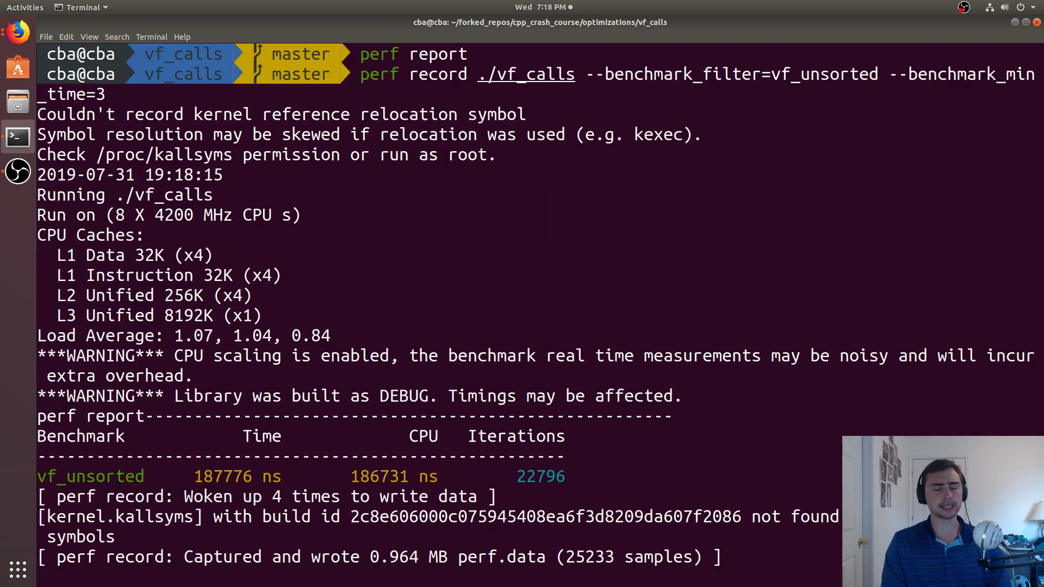
# - Annotate vf_unsorted in perf report, showing 54.47% on the indirect callq
pyautogui.press('Return')
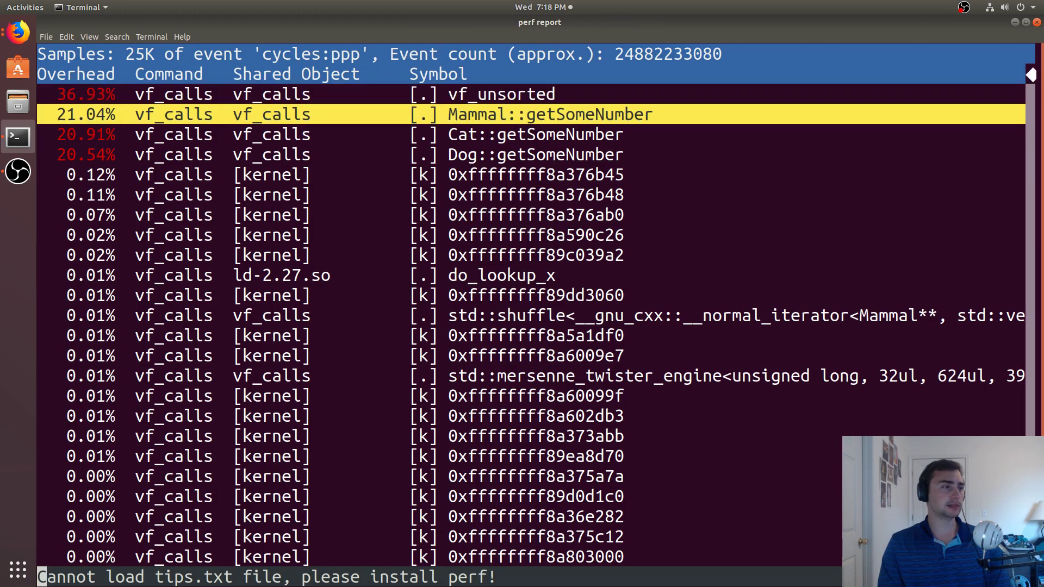
pyautogui.press('Down')
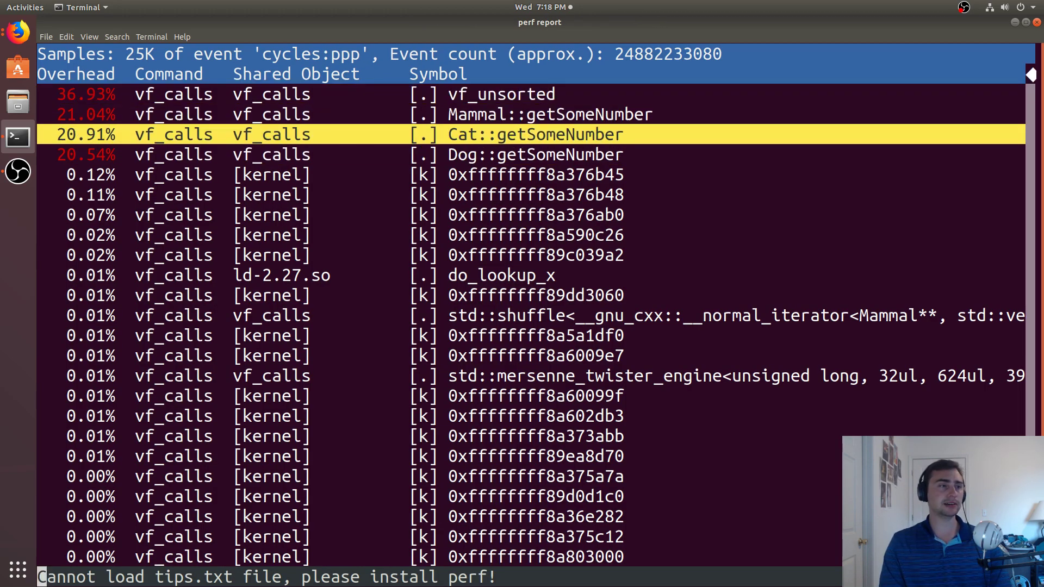
pyautogui.press('Up')
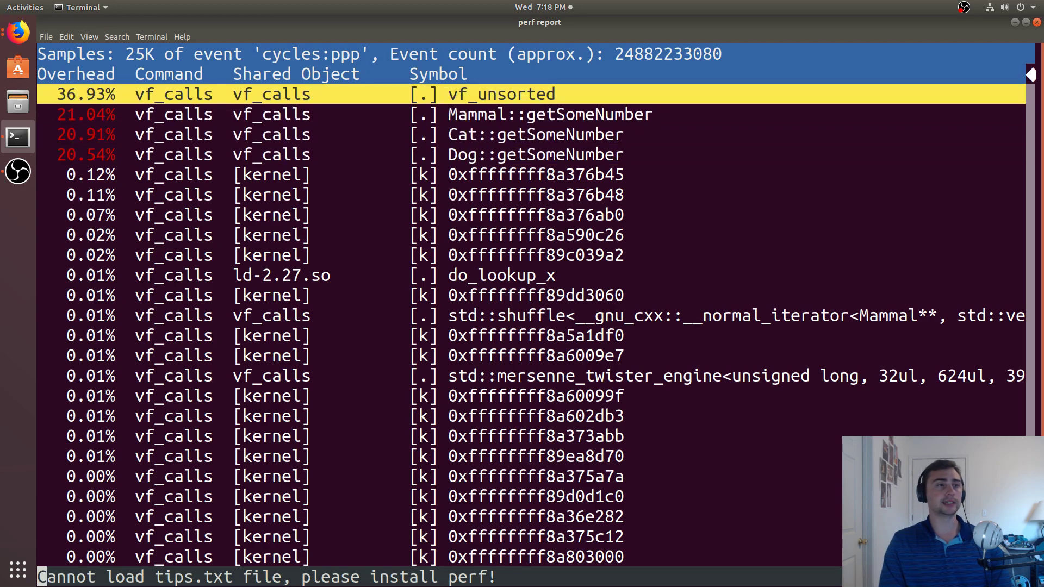
pyautogui.press('Down')
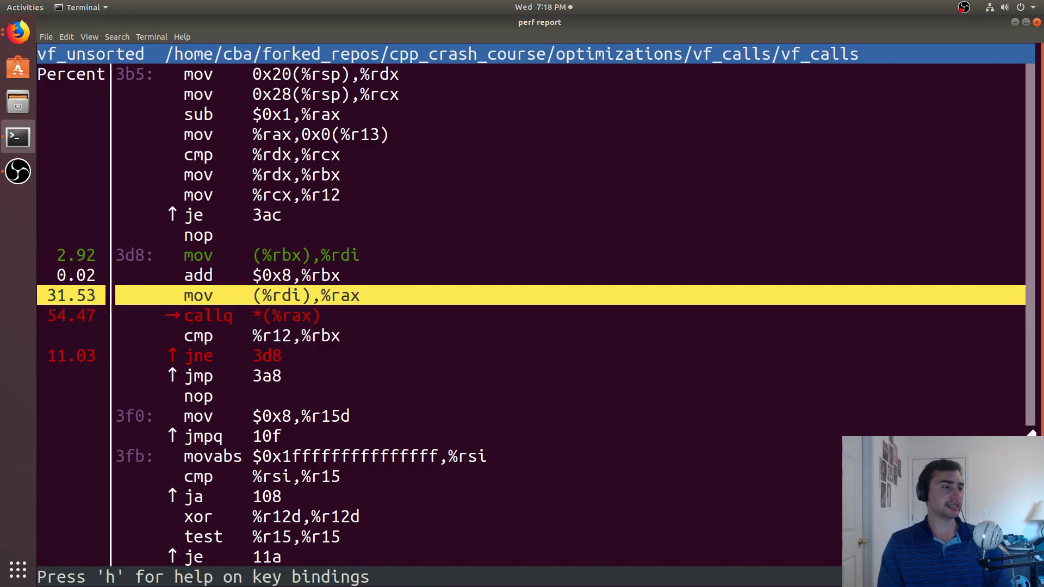
# - Leave the vf_unsorted annotation and return to the perf report symbol list
pyautogui.press('Down')
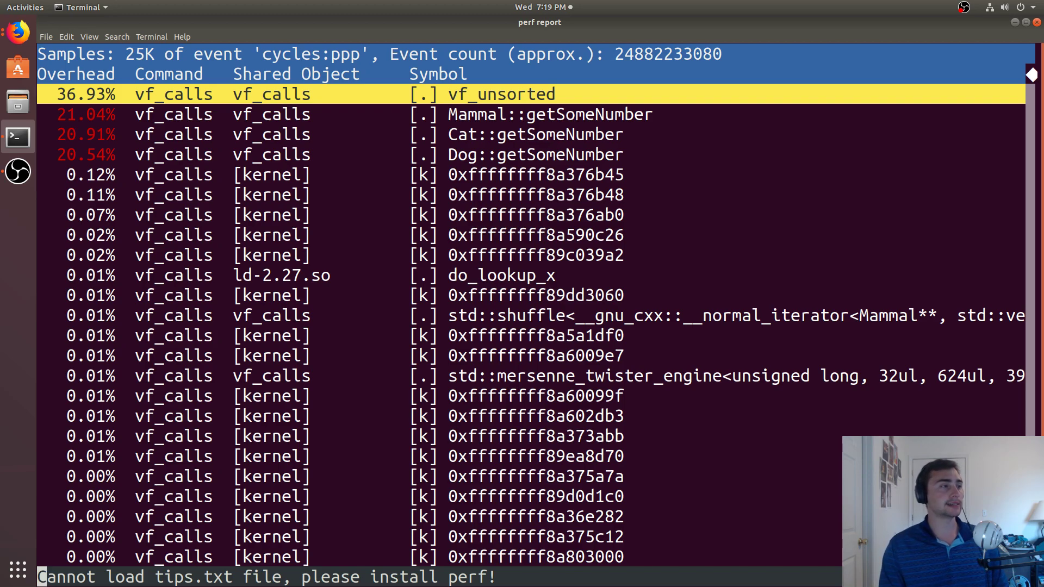
# - Compare the Dog and Cat getSomeNumber entries, then quit perf report
pyautogui.press('Down')
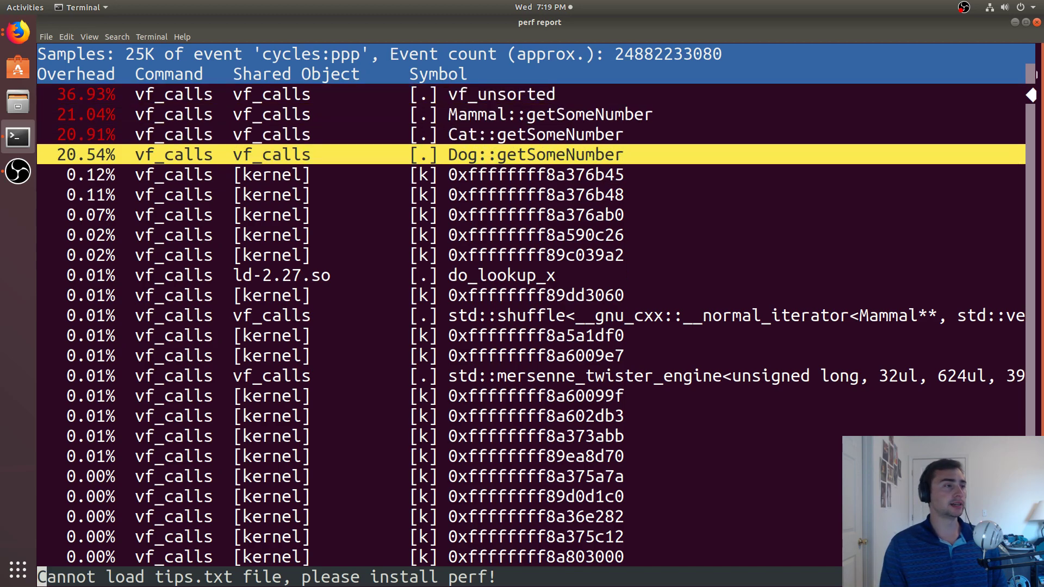
pyautogui.press('Up')
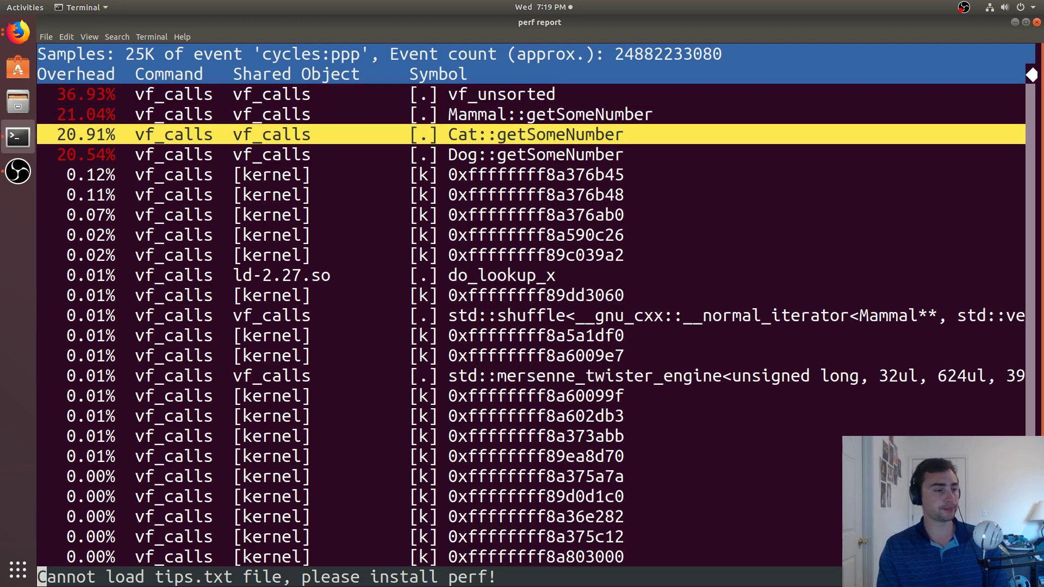
pyautogui.press('q')
pyautogui.write('ls')
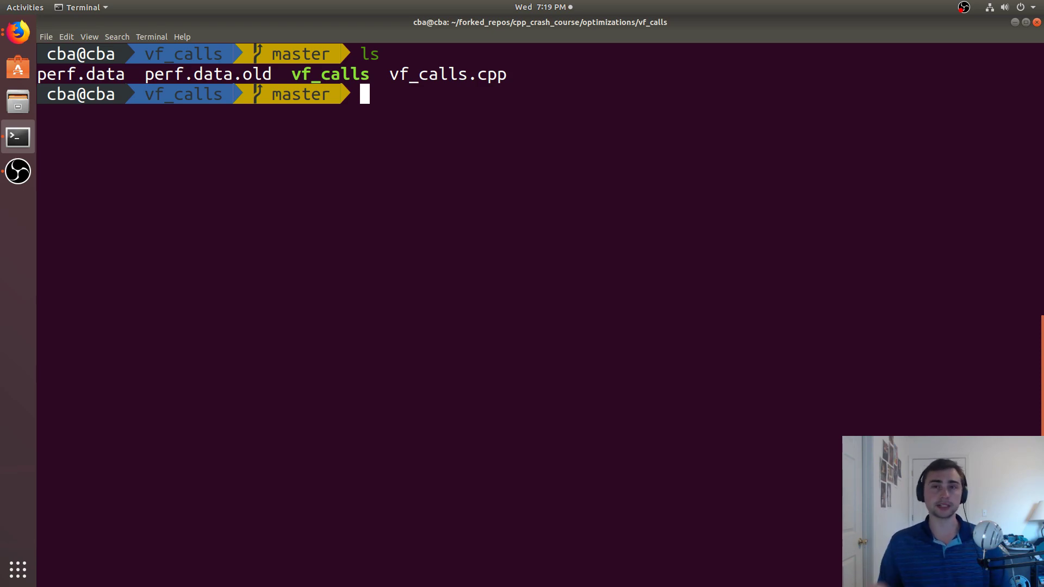
pyautogui.moveTo(366, 196)
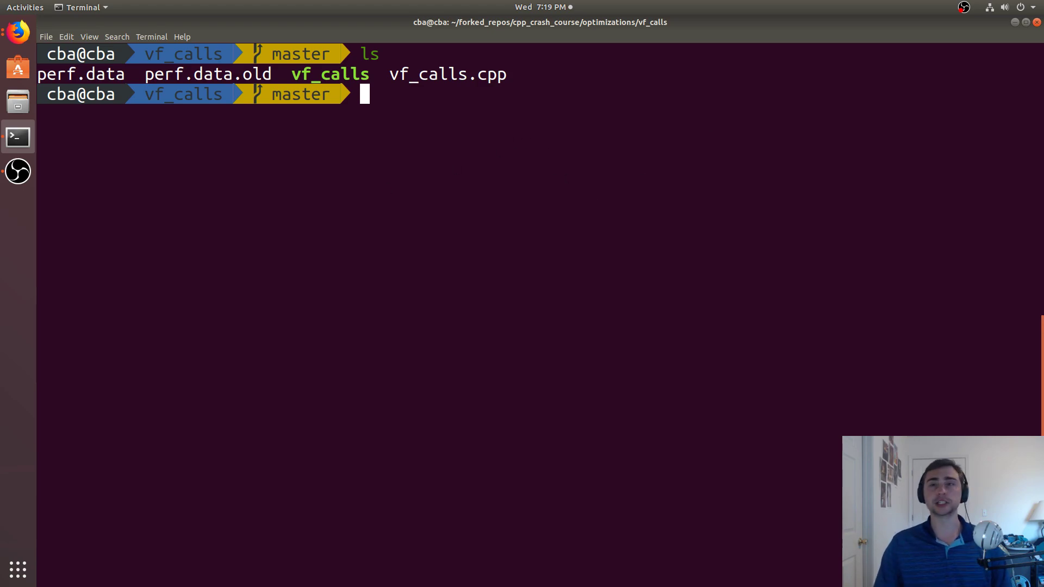
# - Switch to Firefox showing the CoffeeBeforeArch GitHub profile
pyautogui.click(14, 31)
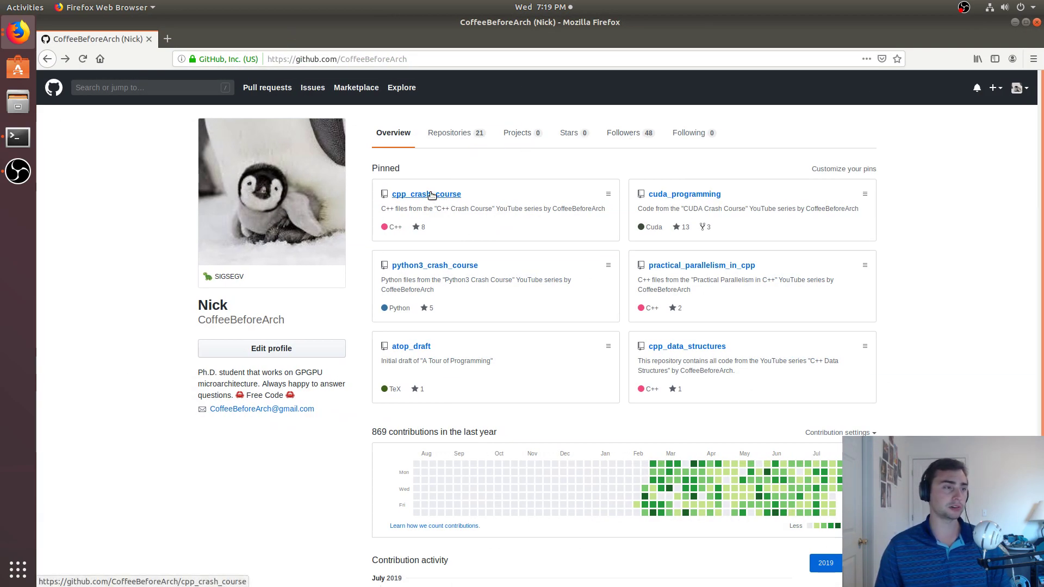
# - Open cpp_crash_course/optimizations/vf_calls/vf_calls.cpp and scroll to the vf_sorted and vf_unsorted benchmarks
pyautogui.click(426, 194)
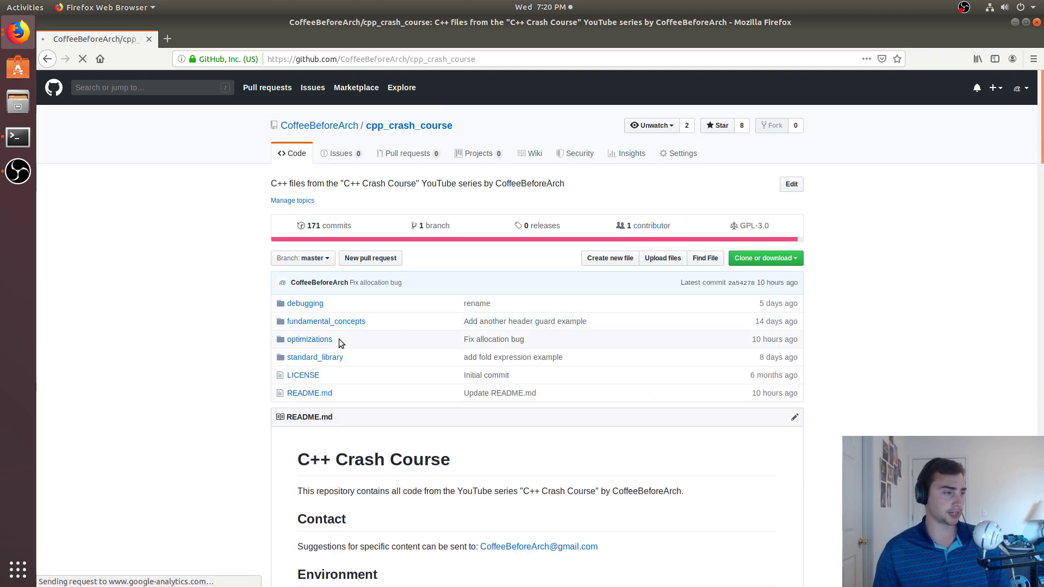
pyautogui.click(310, 339)
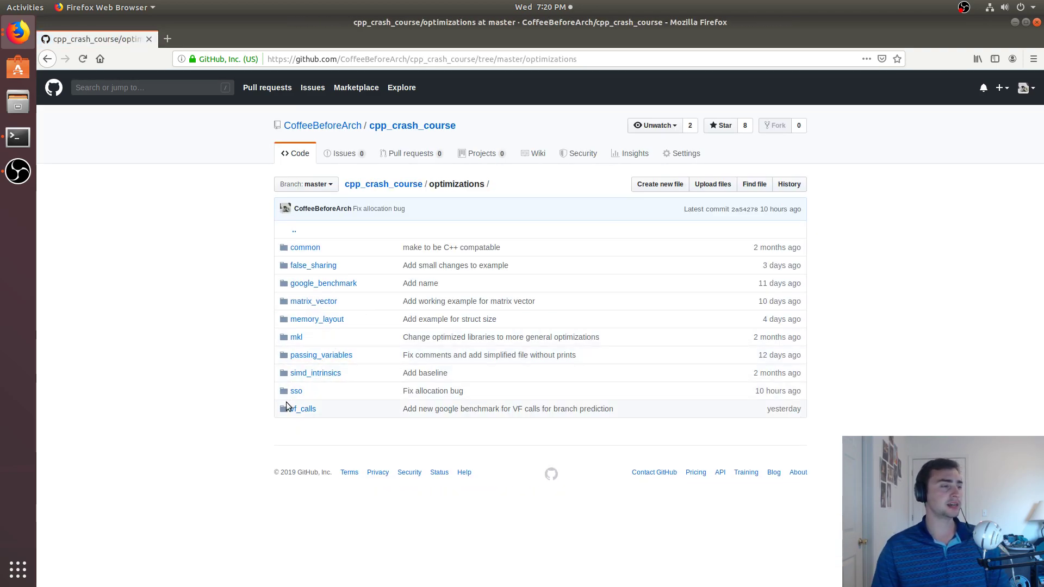
pyautogui.click(302, 409)
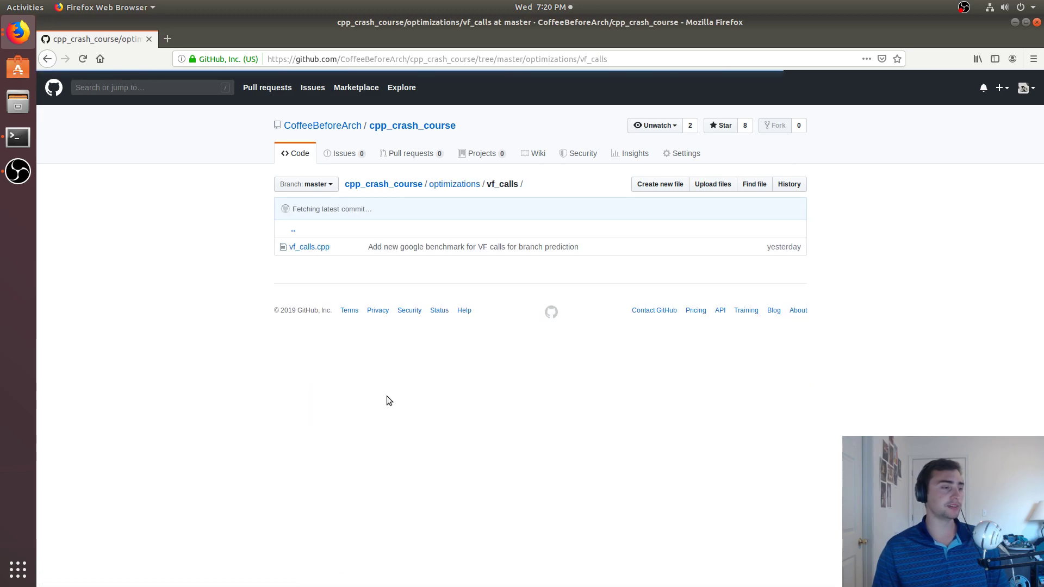
pyautogui.click(310, 246)
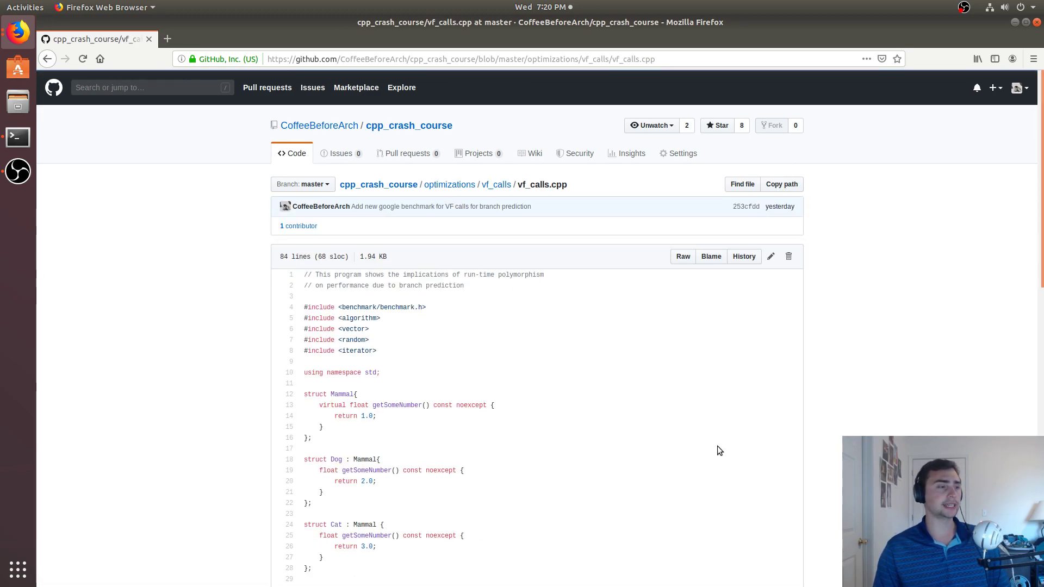
pyautogui.scroll(-3)
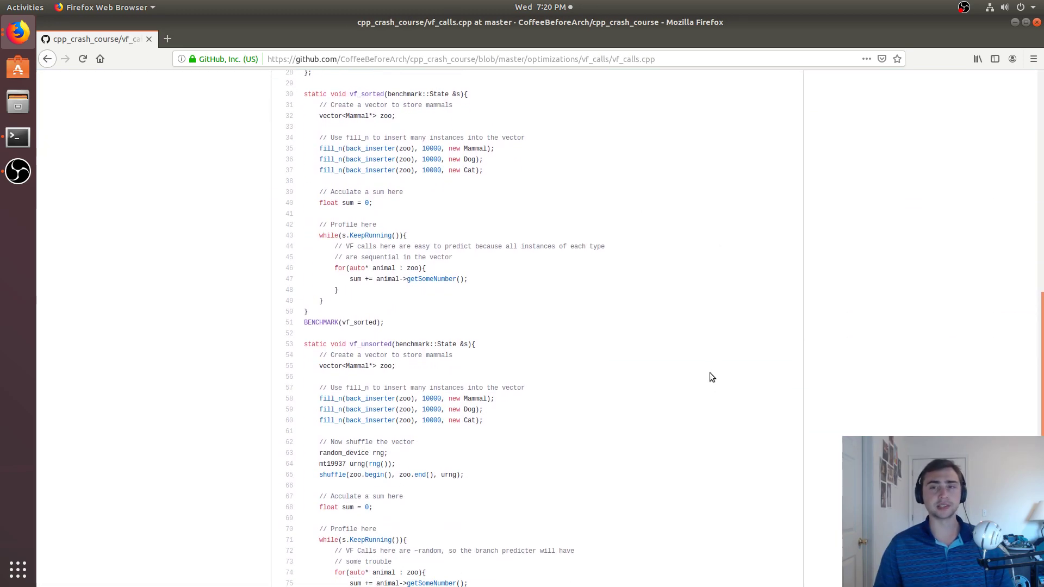